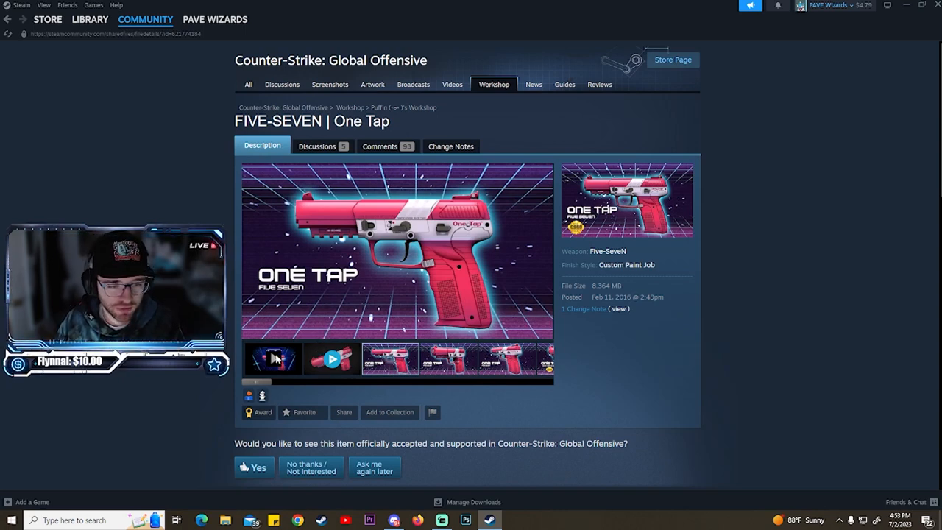
Step: Play the FIVE-SEVEN | One Tap showcase video and view an in-game screenshot of the skin
left_click(333, 360)
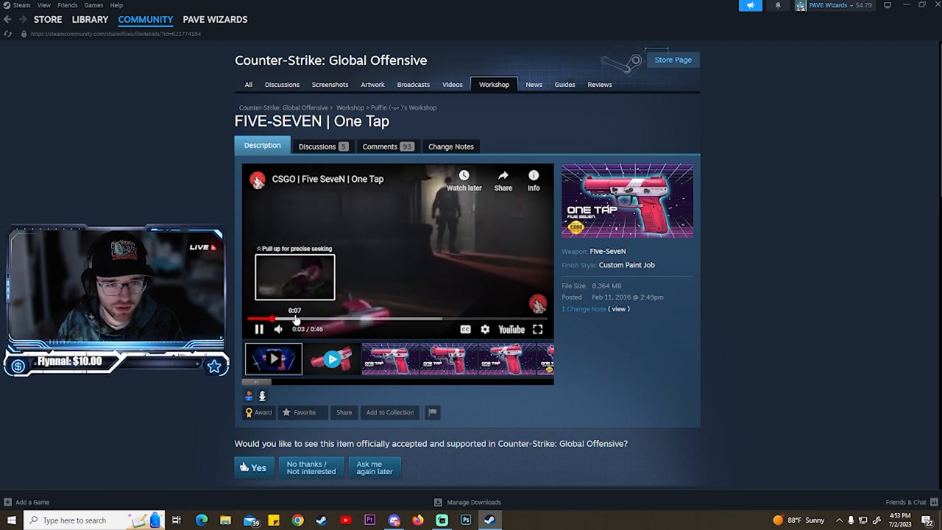
left_click(537, 330)
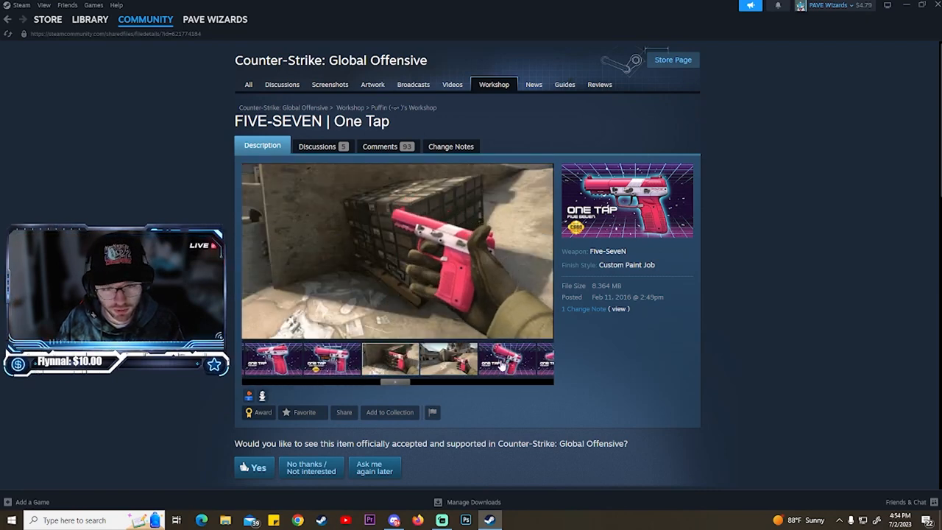
scroll("down", 3)
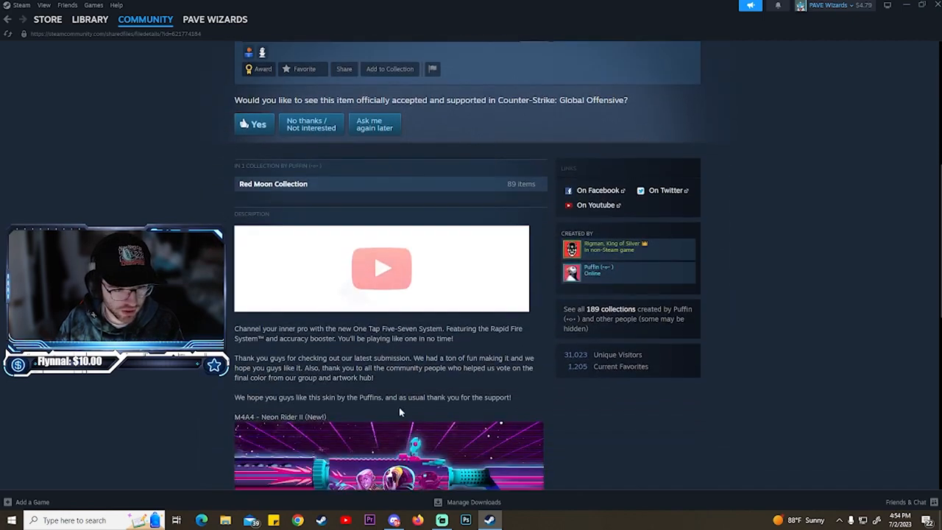
scroll("down", 3)
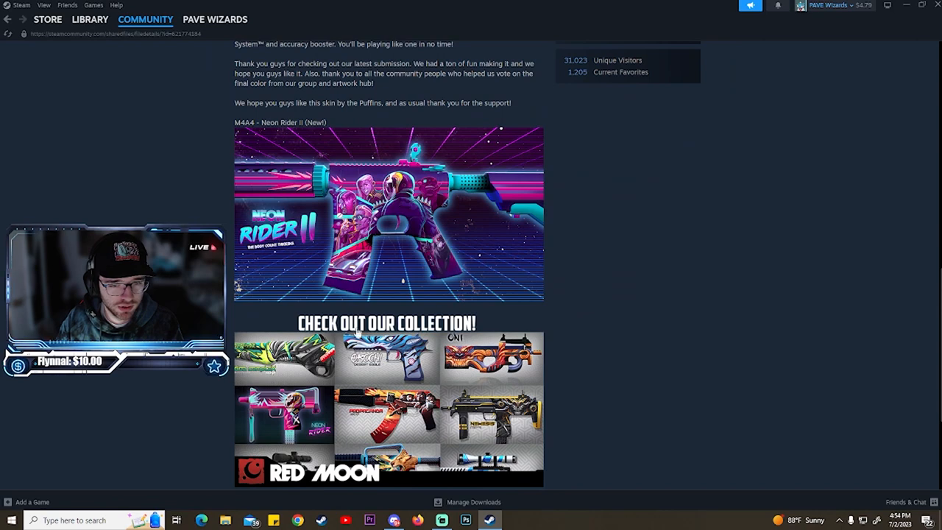
scroll("down", 3)
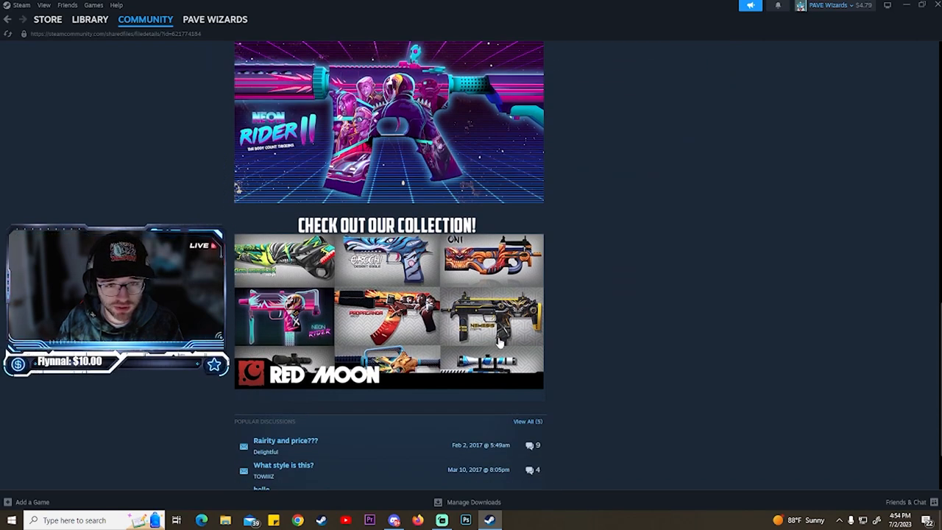
mouse_move(264, 315)
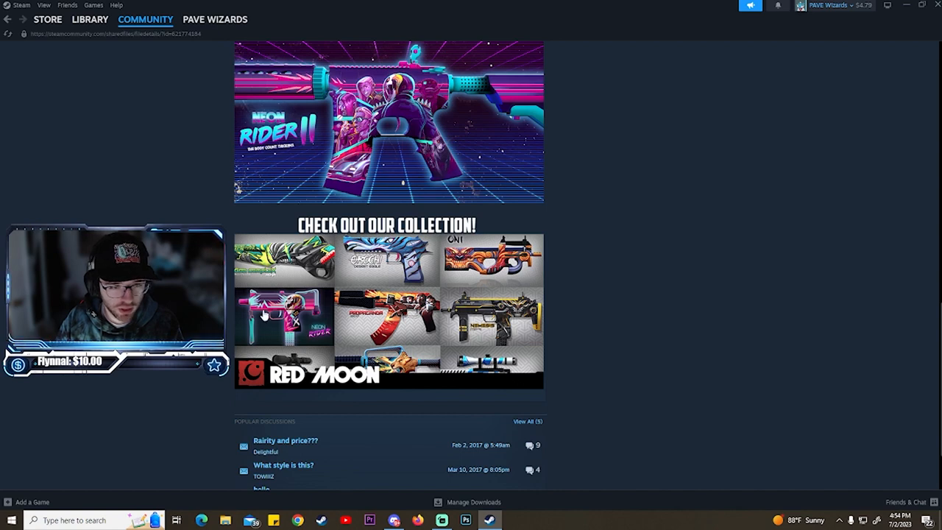
scroll("up", 3)
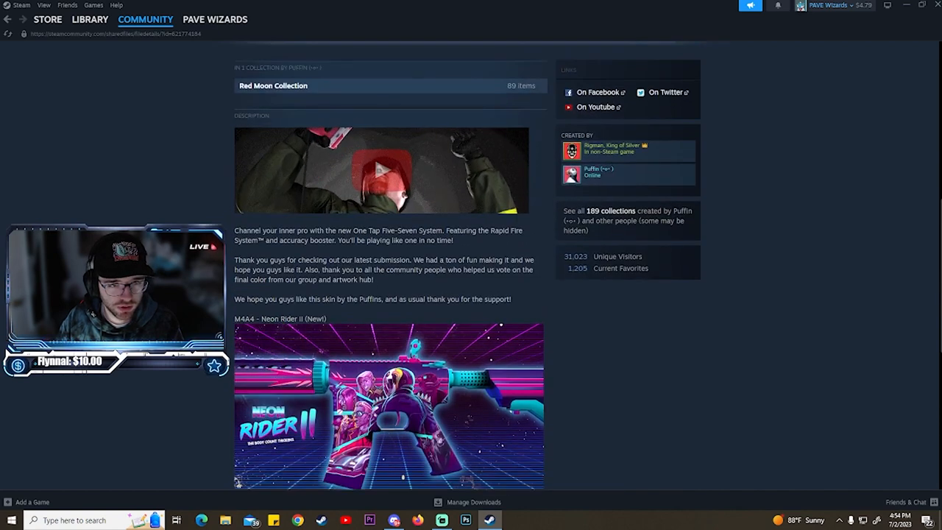
scroll("down", 3)
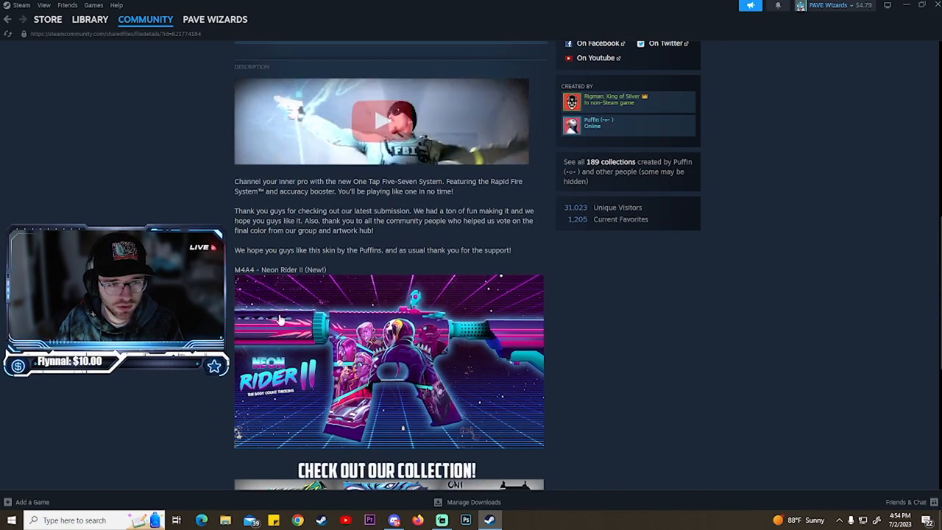
scroll("down", 3)
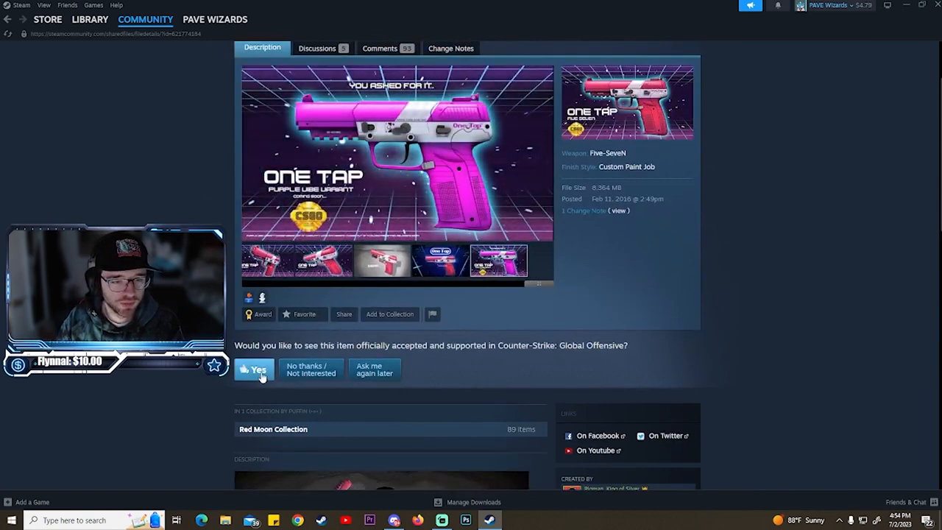
Step: Vote yes on the One Tap Five-SeveN and advance to the M4A1_Neo-Noir submission
left_click(254, 369)
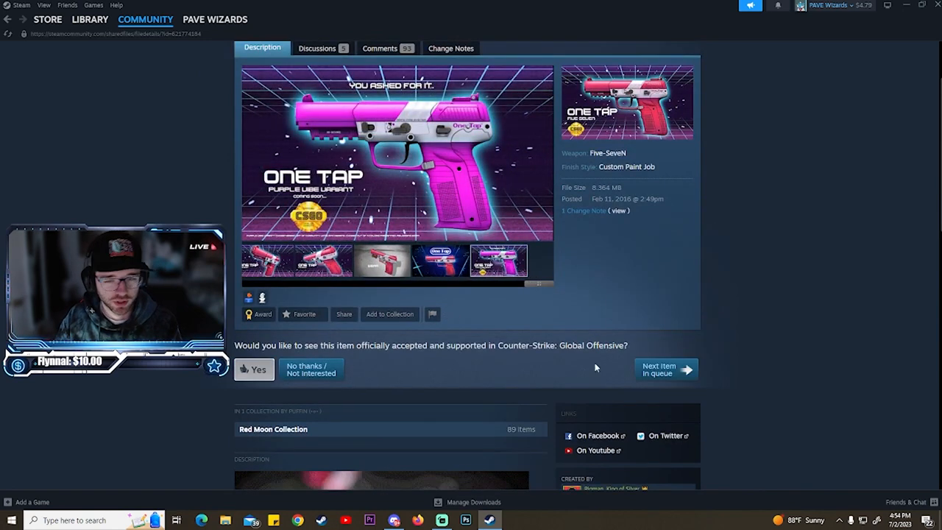
left_click(666, 370)
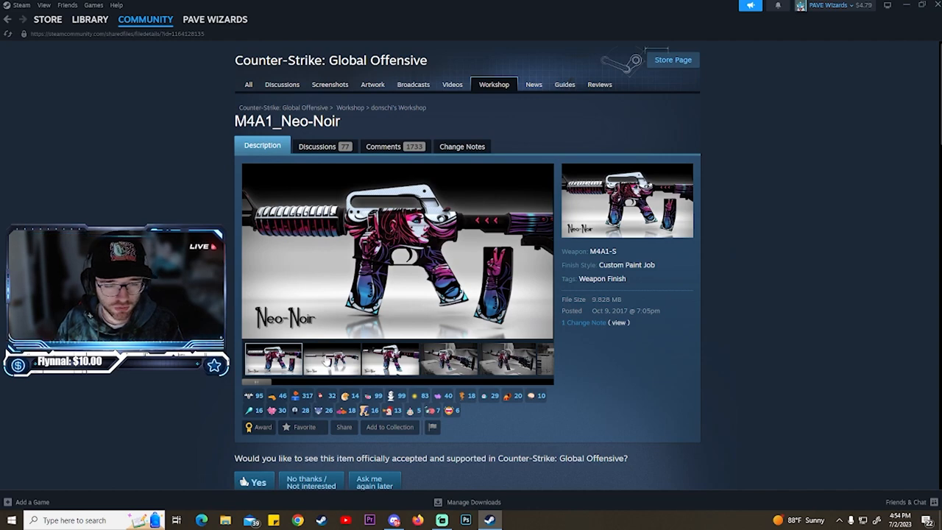
Step: Look through the M4A1_Neo-Noir preview images and in-game screenshots
left_click(331, 359)
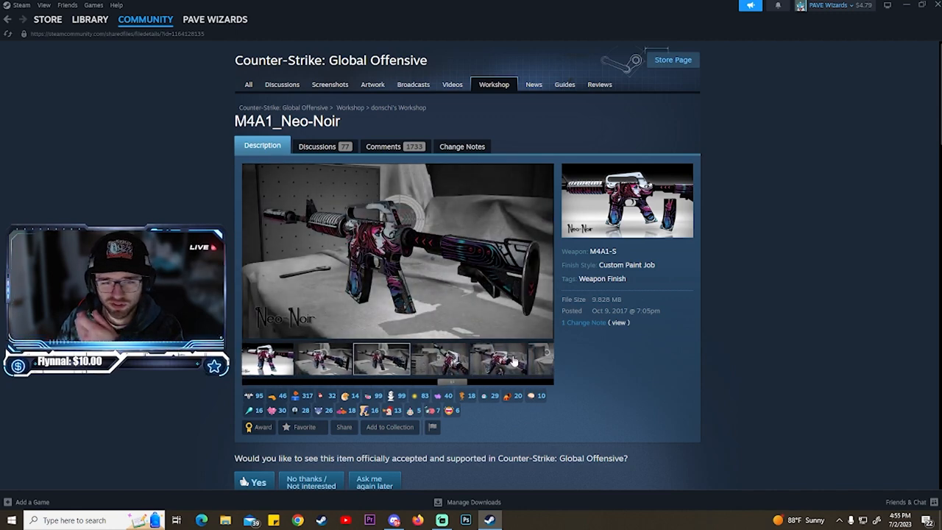
left_click(442, 359)
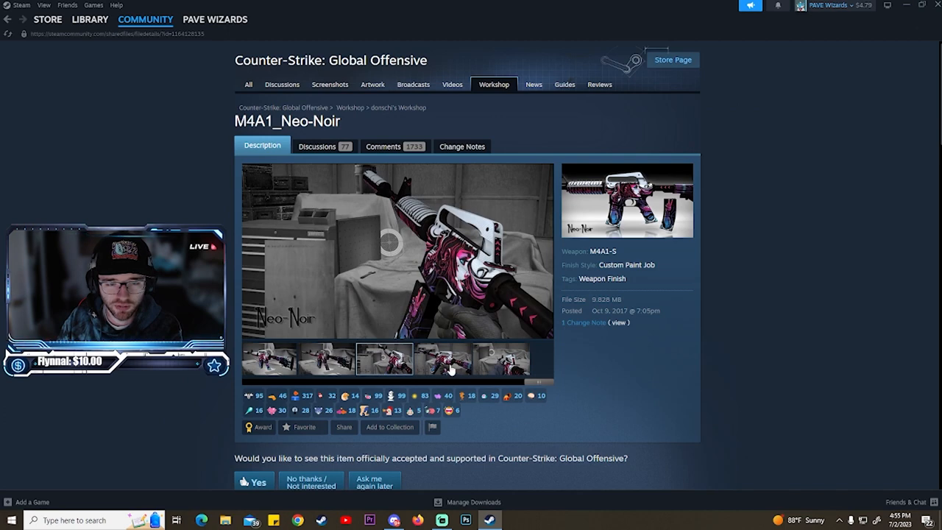
left_click(441, 359)
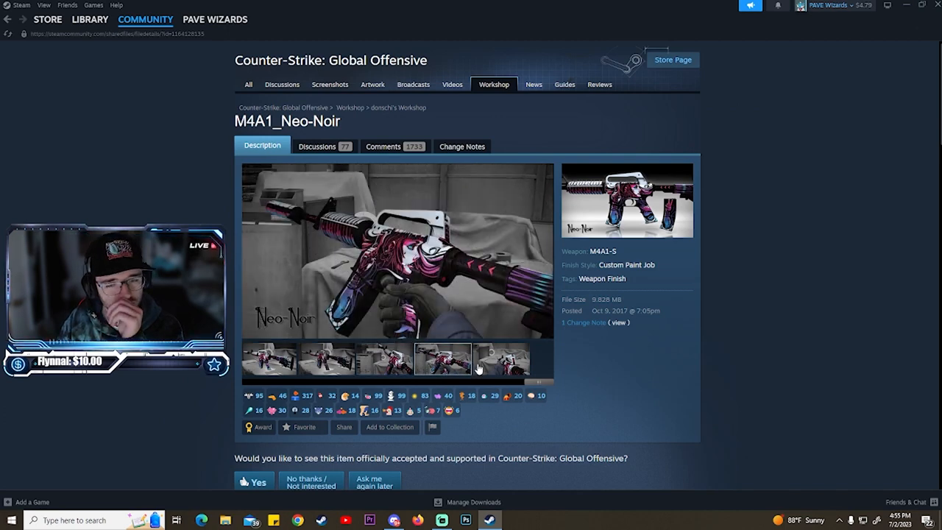
left_click(500, 359)
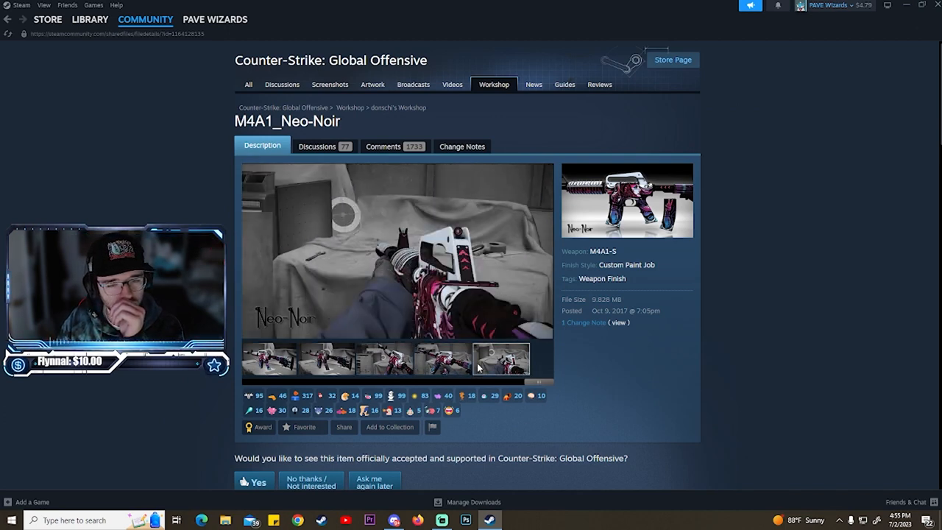
Step: Read through the Neo-Noir description and collection artwork down to the voting question
scroll("down", 3)
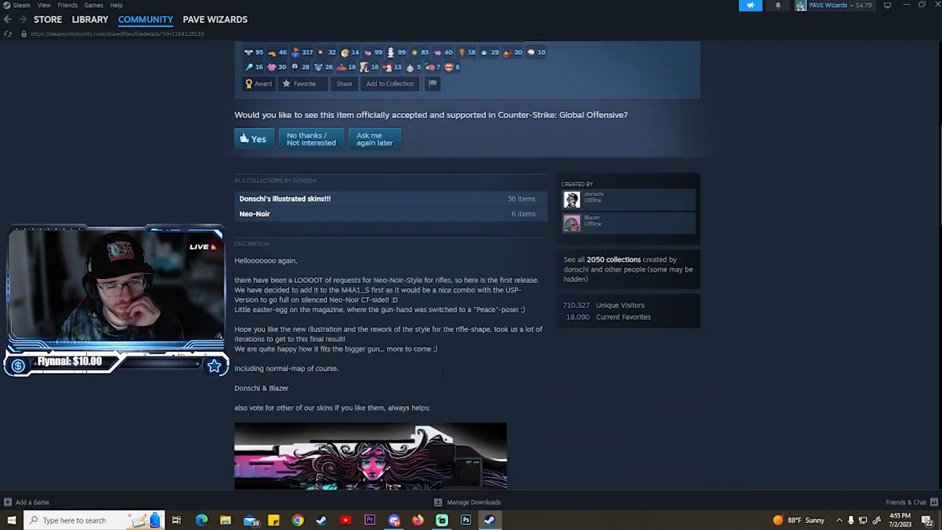
scroll("down", 3)
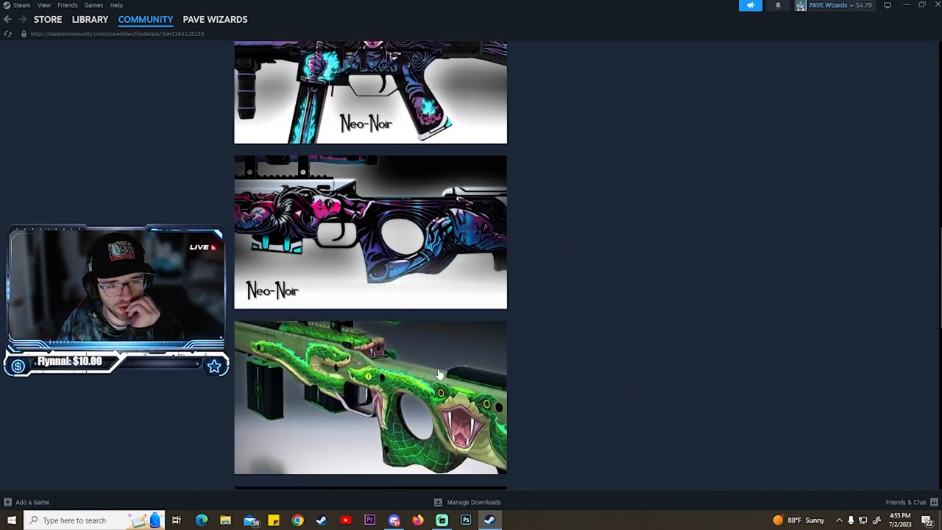
scroll("down", 3)
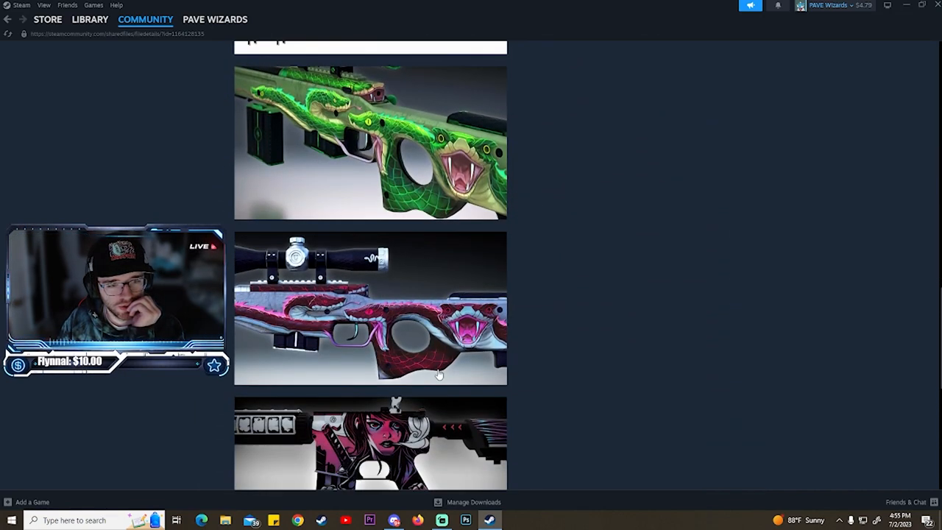
scroll("down", 3)
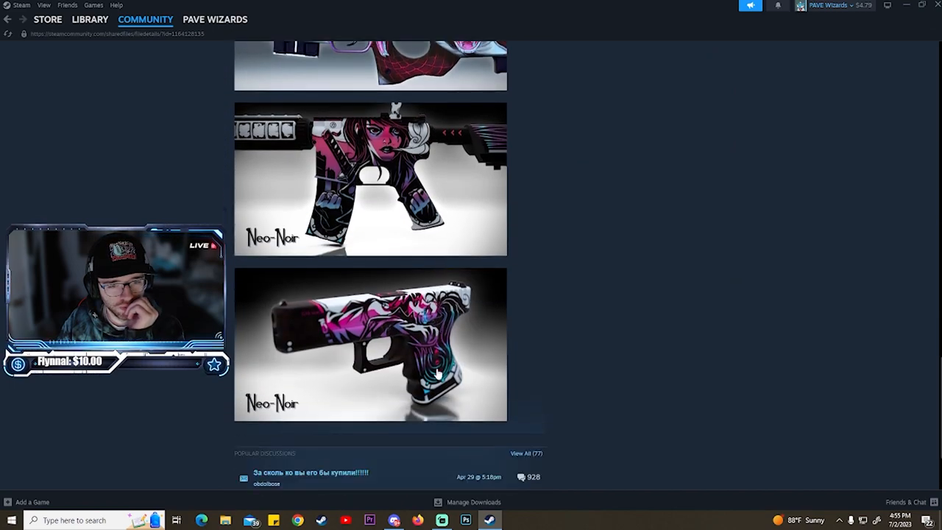
scroll("down", 3)
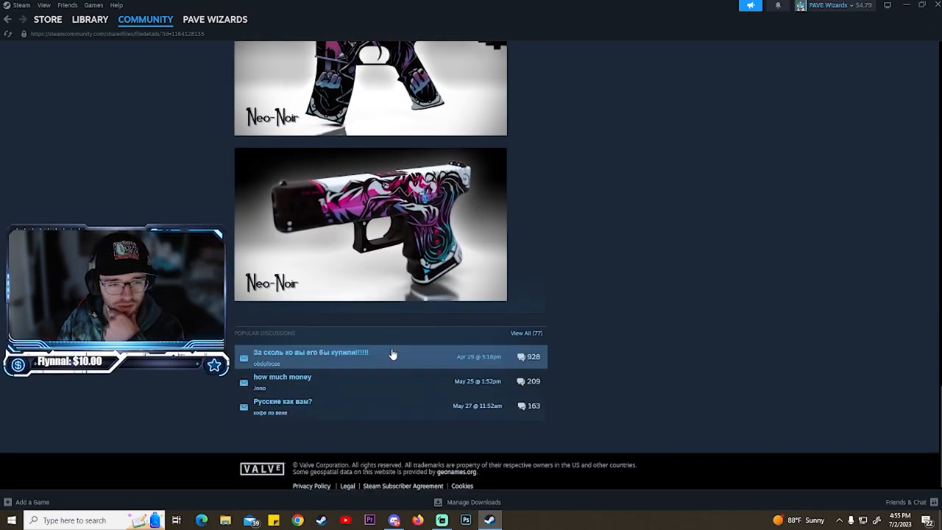
scroll("up", 3)
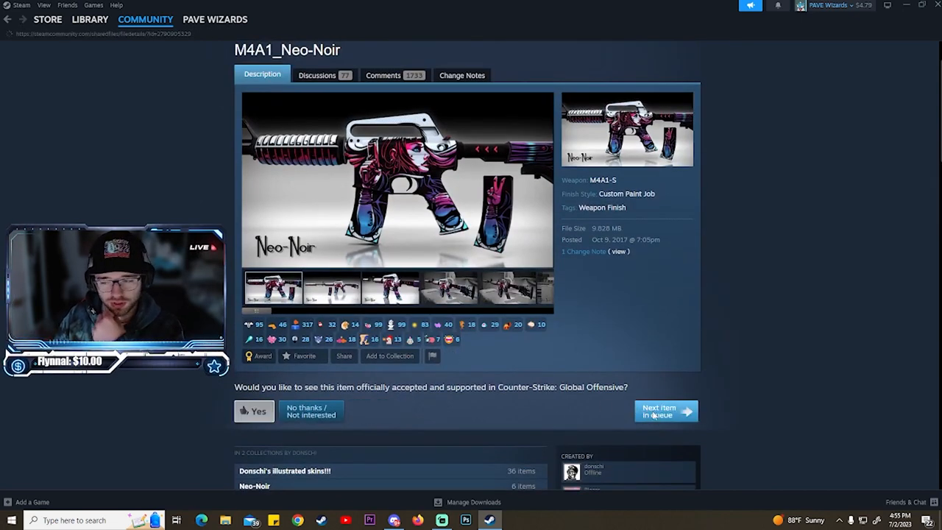
Step: Advance to AK47 ~ Bubblegum and view its previews, enlarged image and process artwork
left_click(660, 411)
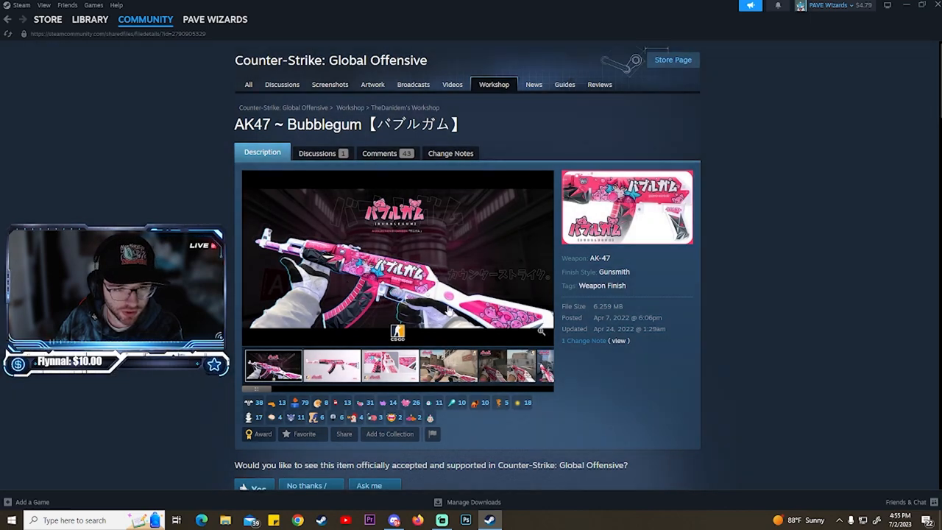
left_click(398, 258)
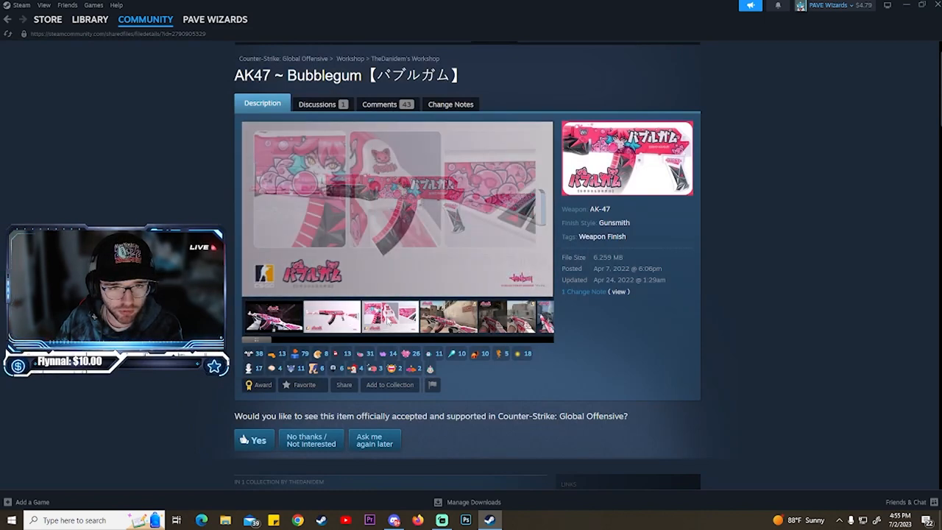
left_click(331, 315)
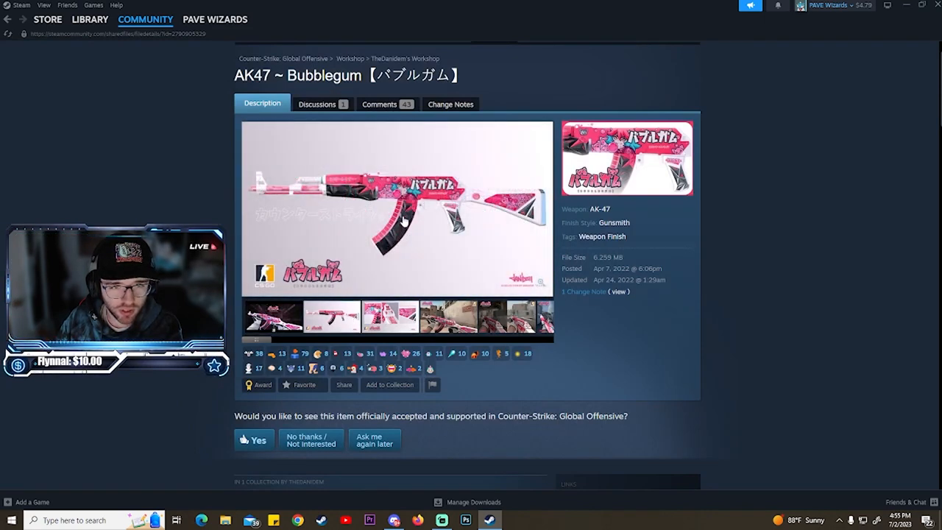
left_click(396, 206)
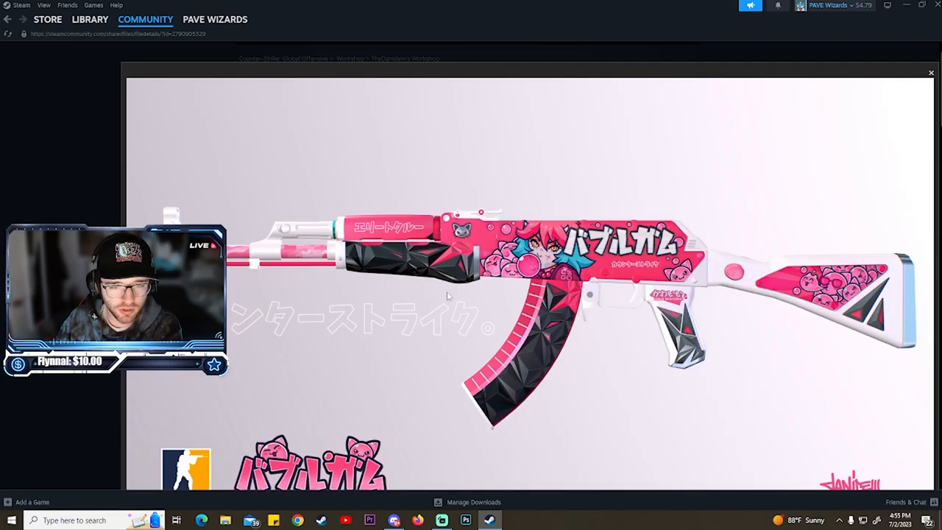
mouse_move(451, 259)
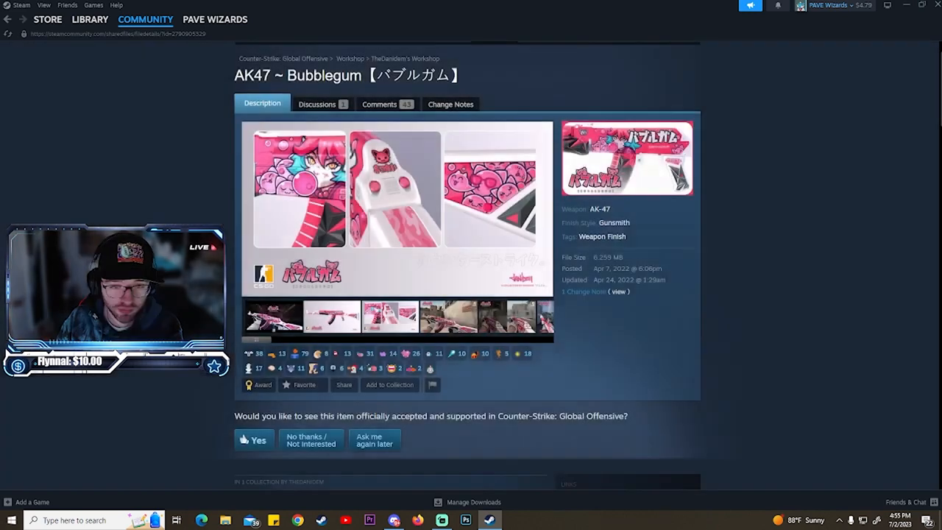
left_click(388, 316)
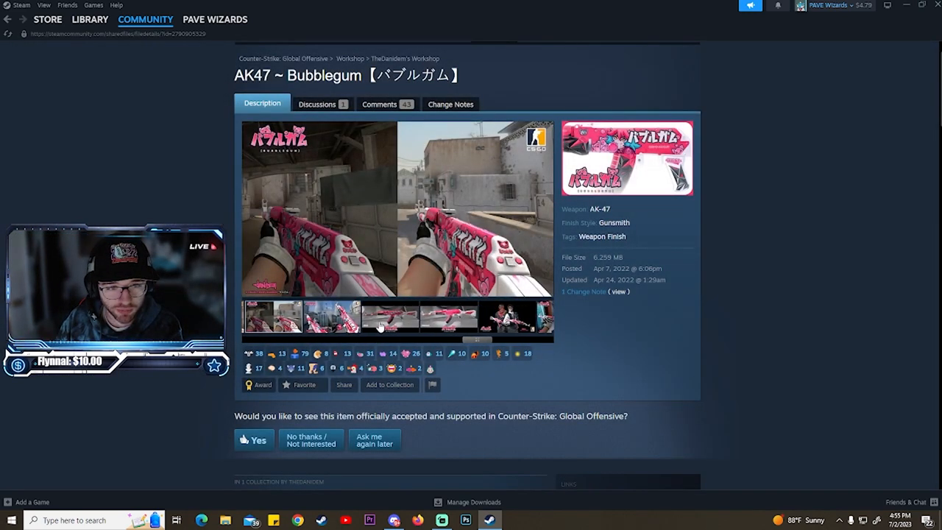
left_click(391, 317)
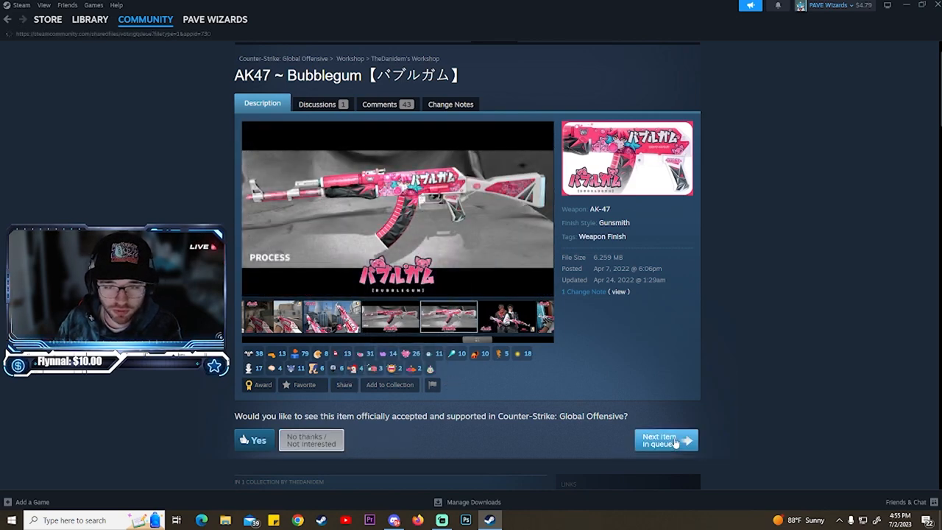
Step: Advance to P250 | Sakupanda and enlarge its first preview and in-game screenshot
left_click(659, 439)
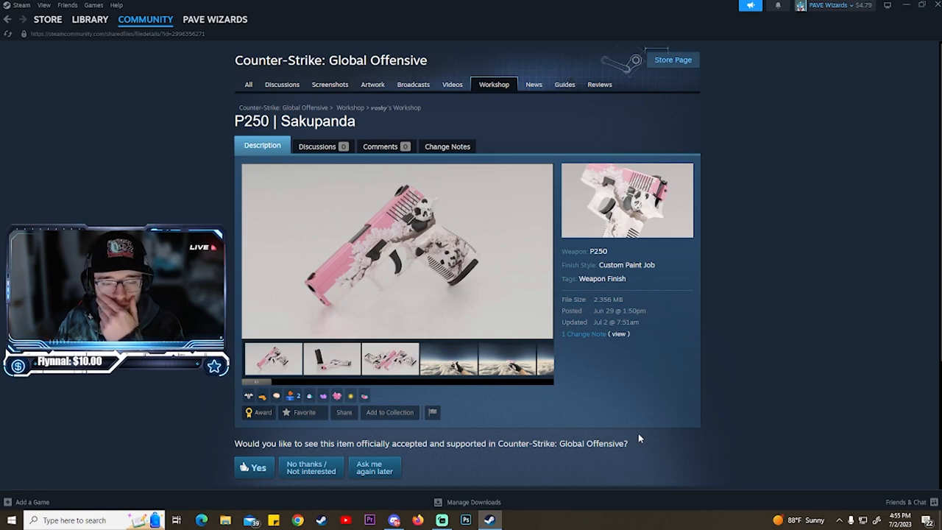
mouse_move(430, 383)
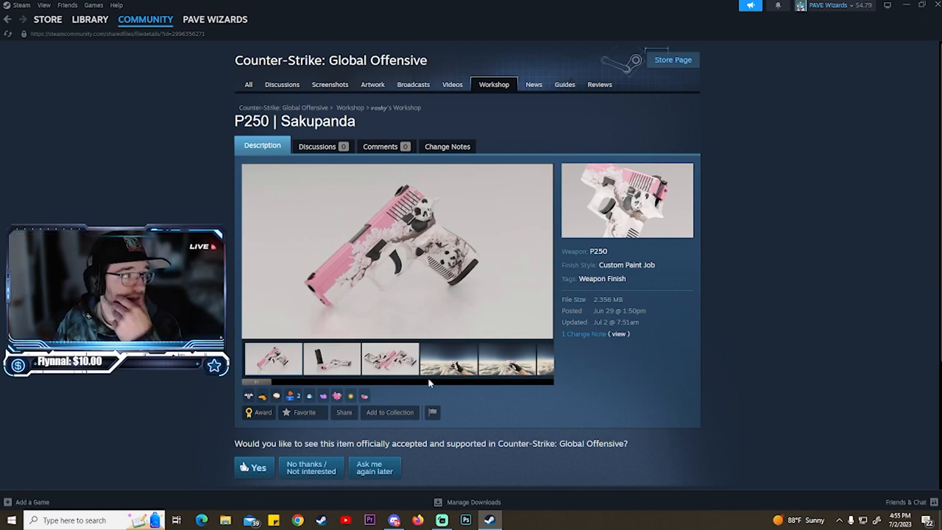
mouse_move(326, 365)
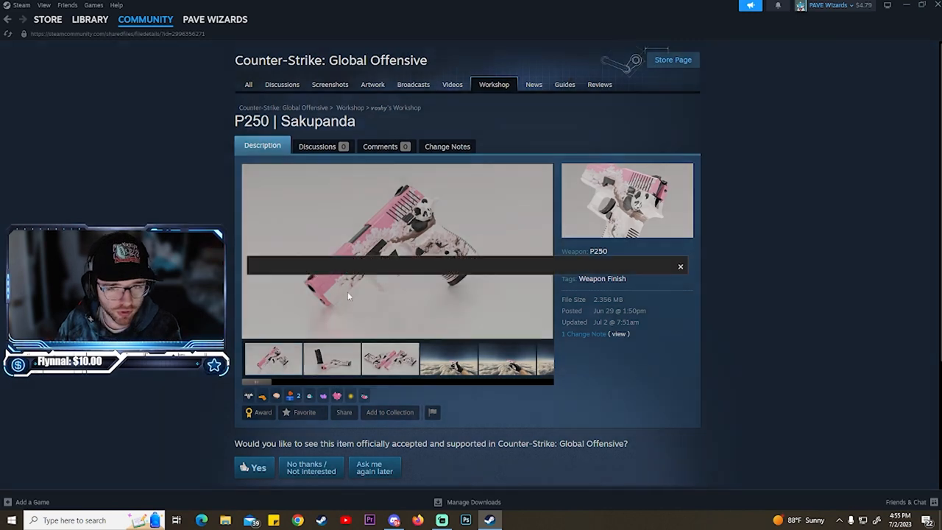
left_click(397, 250)
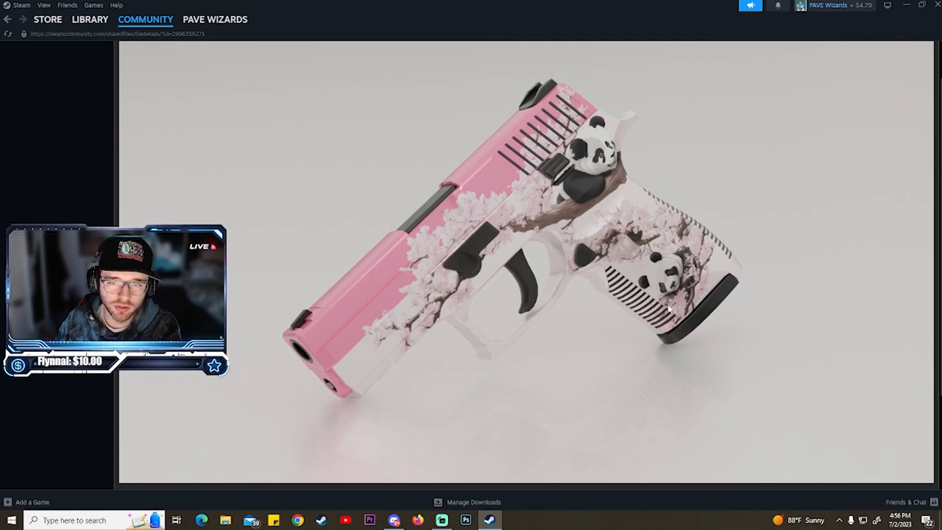
mouse_move(630, 315)
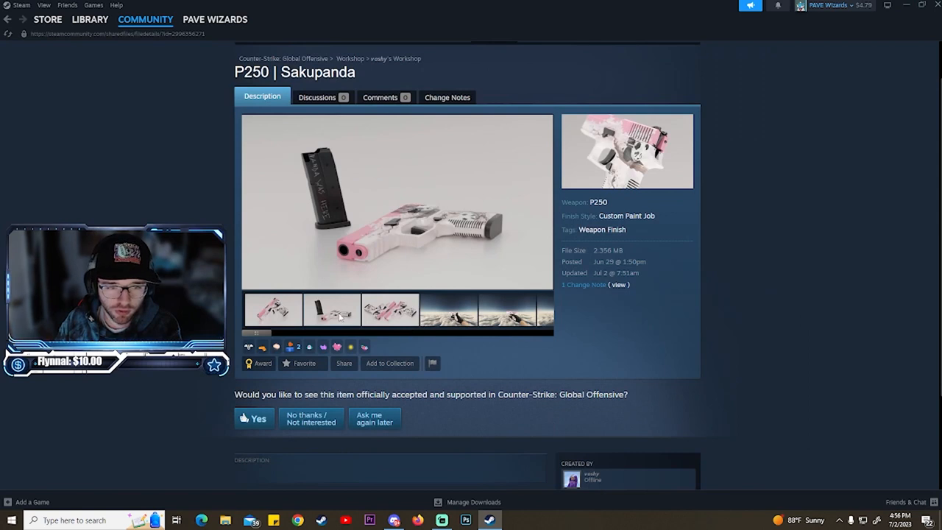
left_click(489, 310)
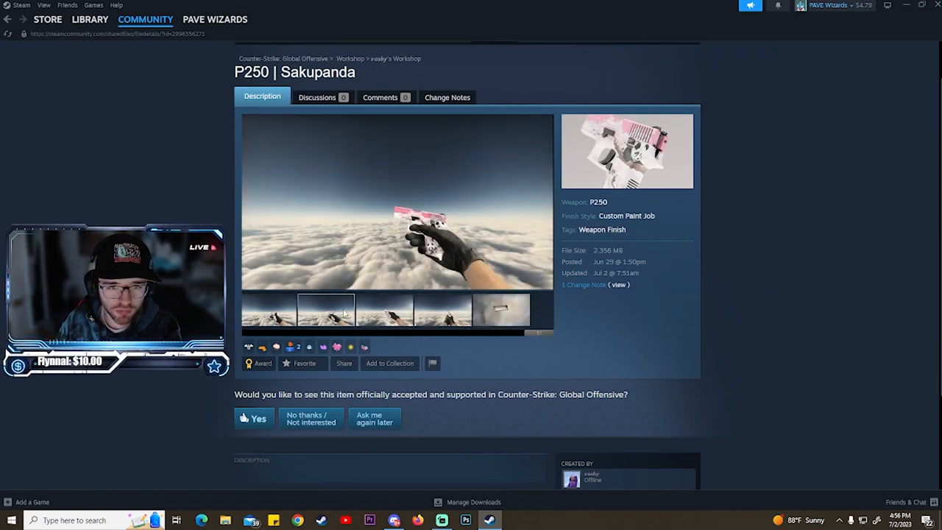
left_click(397, 203)
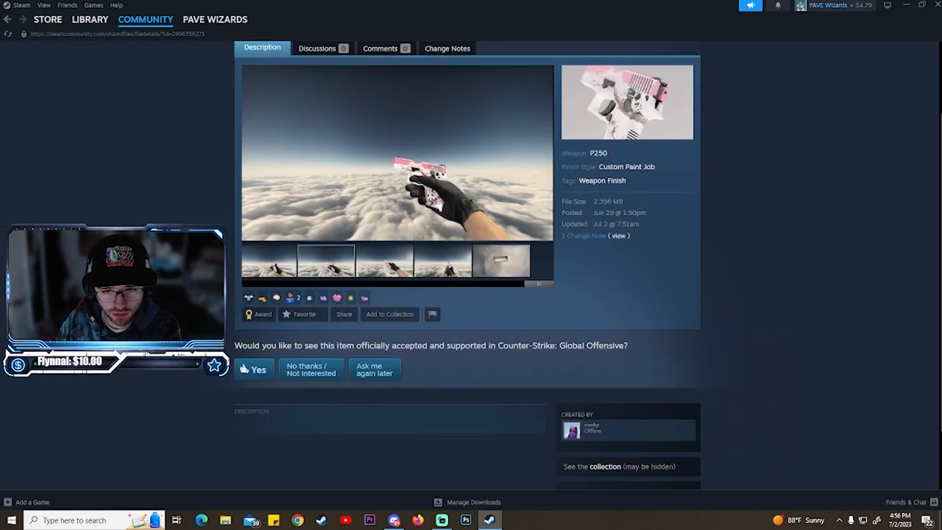
Step: Enlarge and close further in-game P250 | Sakupanda screenshots for a close look
left_click(442, 260)
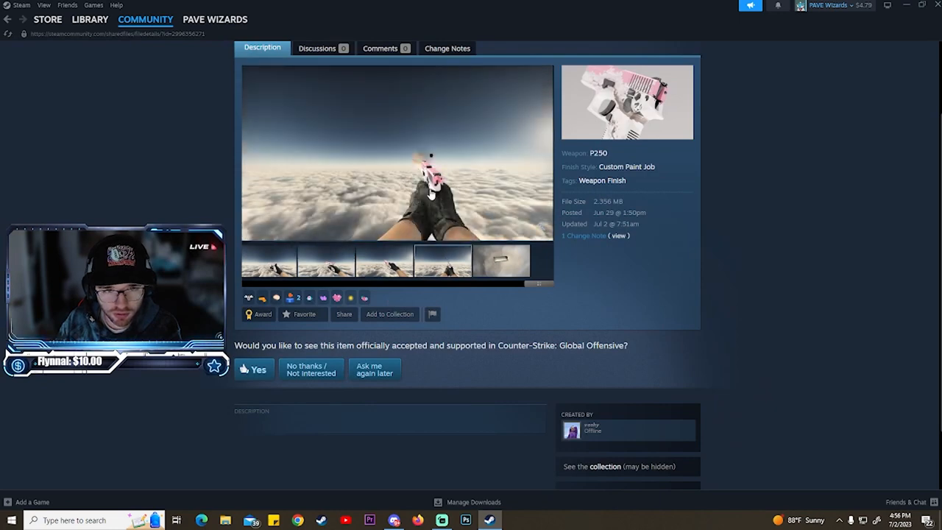
left_click(396, 153)
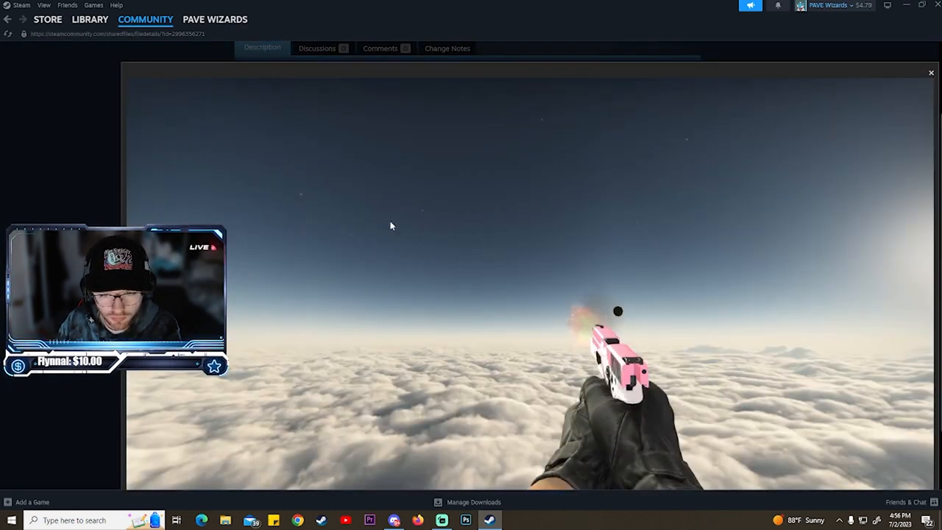
left_click(931, 72)
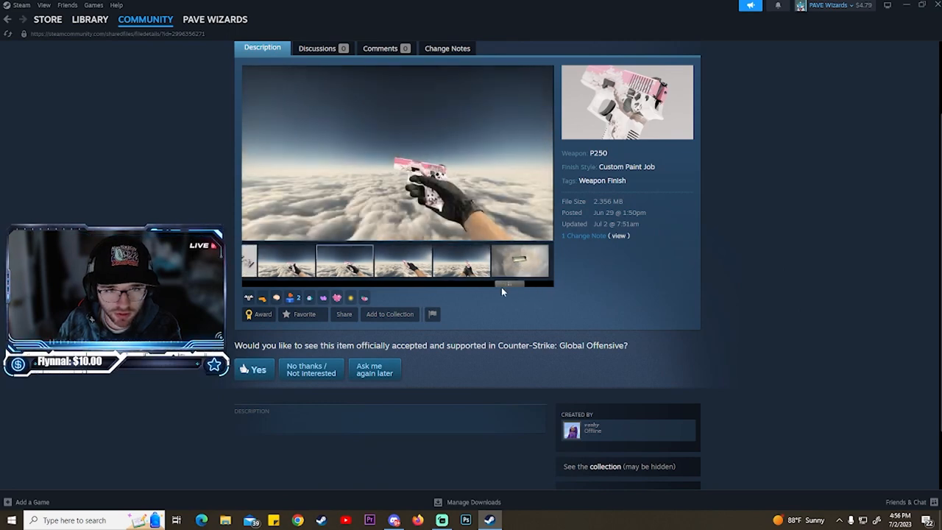
left_click(398, 153)
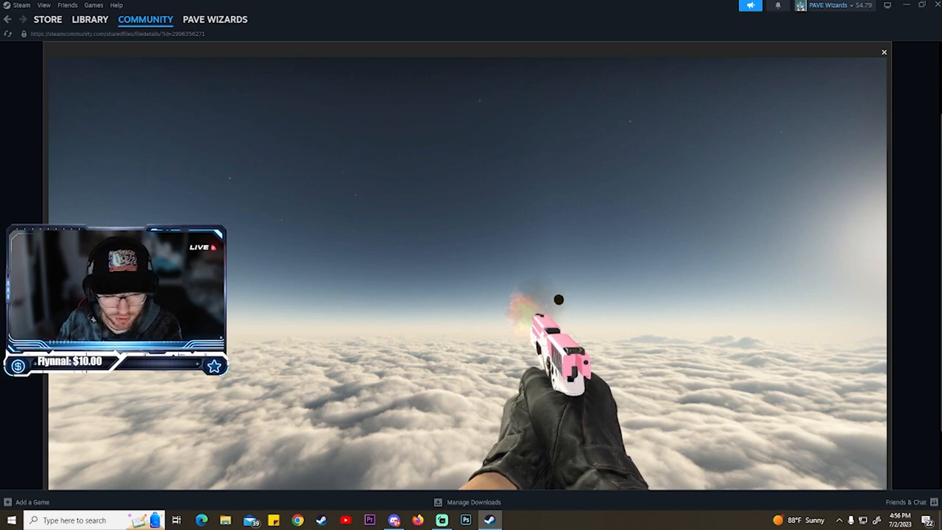
left_click(883, 52)
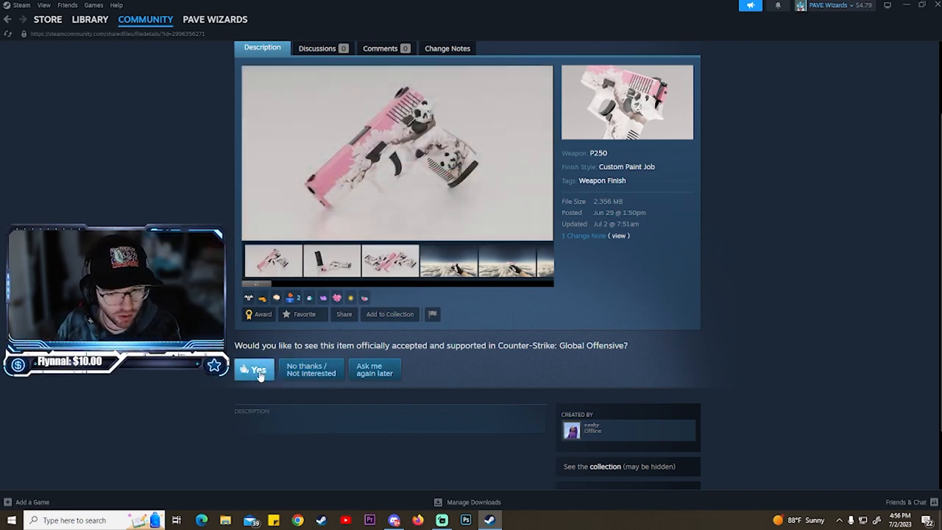
mouse_move(383, 165)
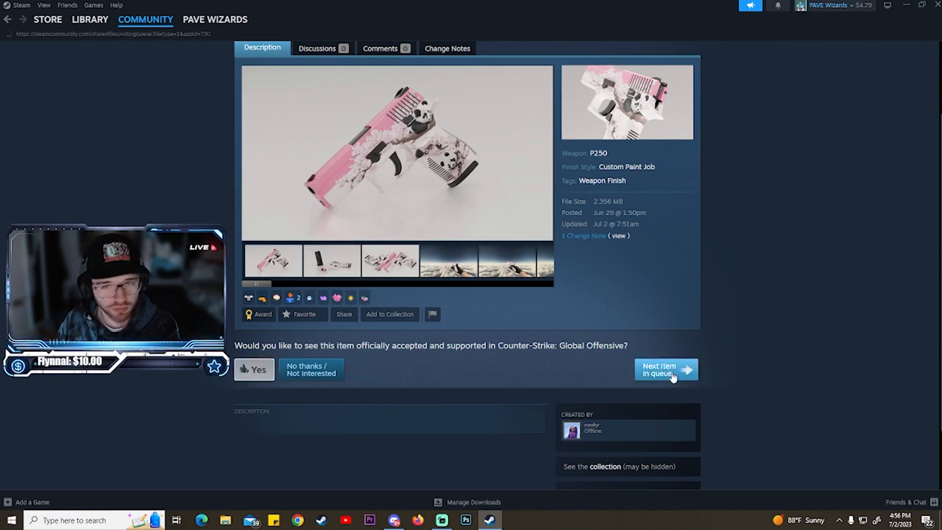
Step: Advance to MP9 | Akita and view its gameplay and hangar previews, one enlarged
left_click(666, 368)
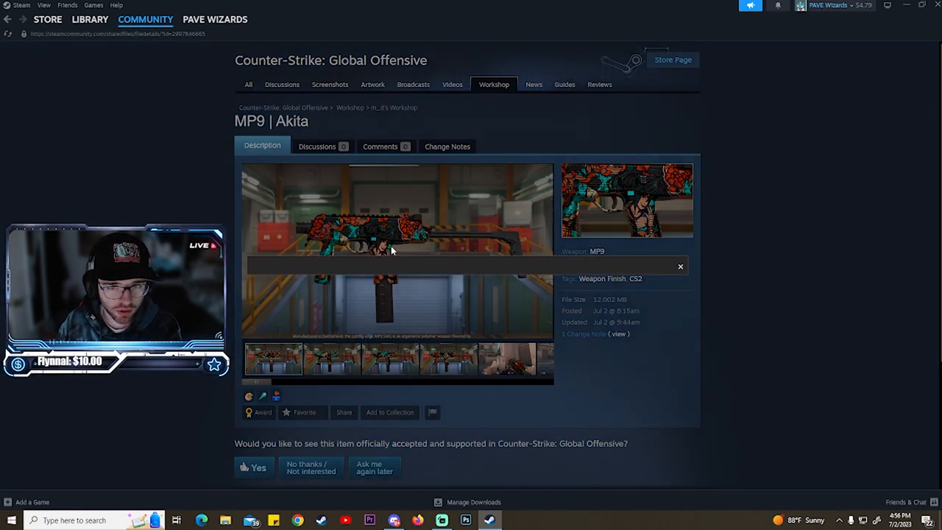
left_click(397, 213)
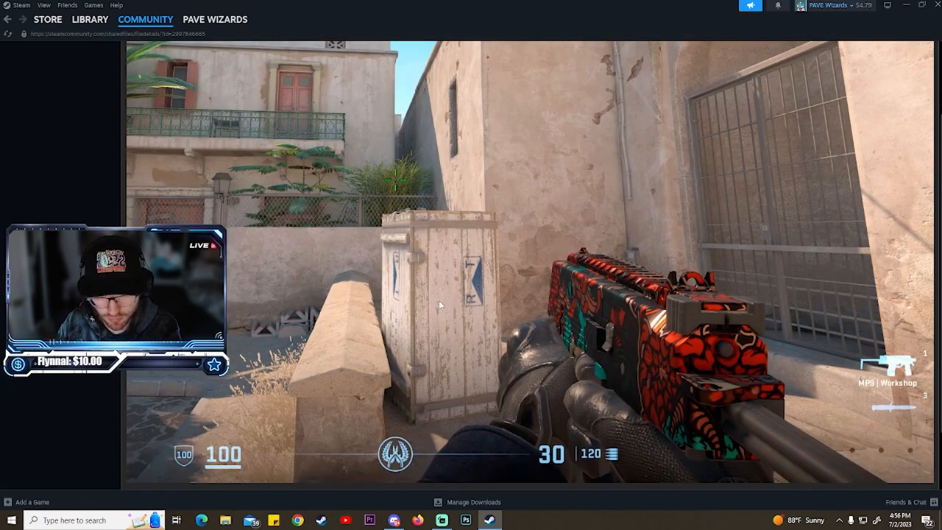
mouse_move(618, 370)
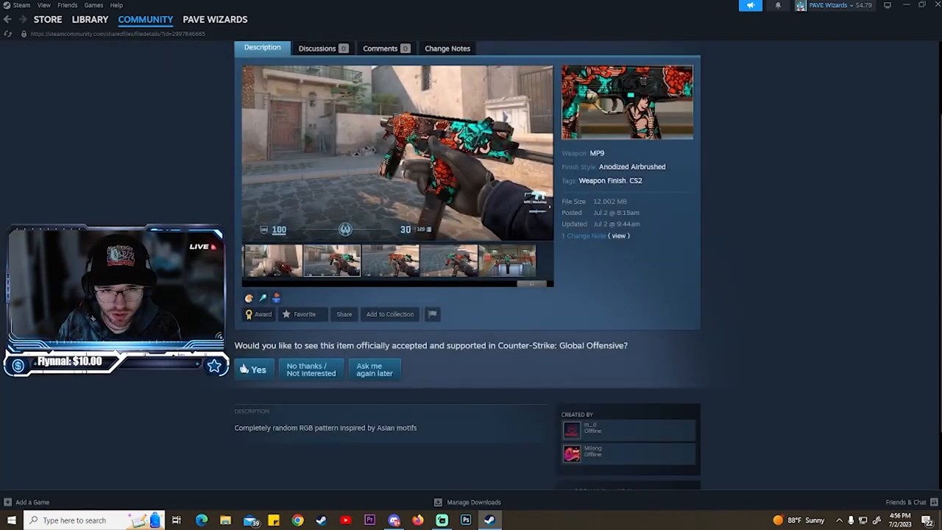
left_click(501, 260)
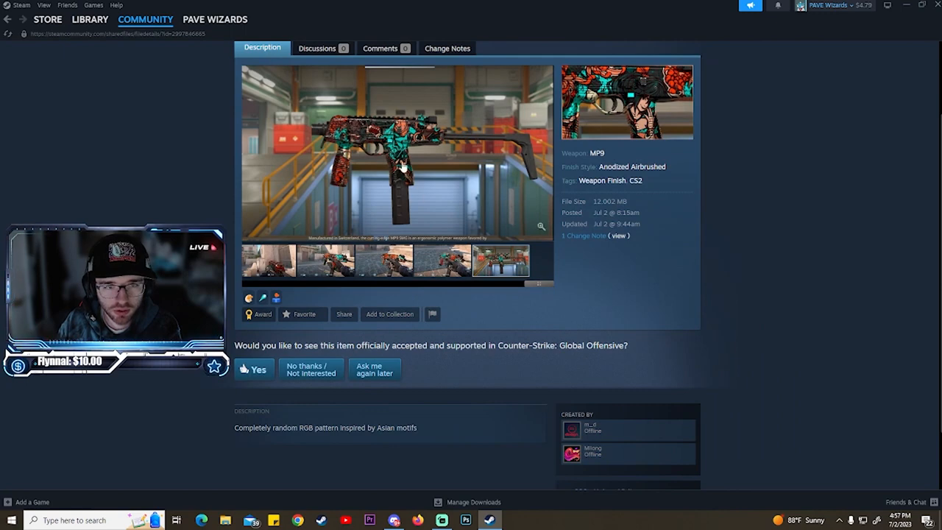
left_click(442, 260)
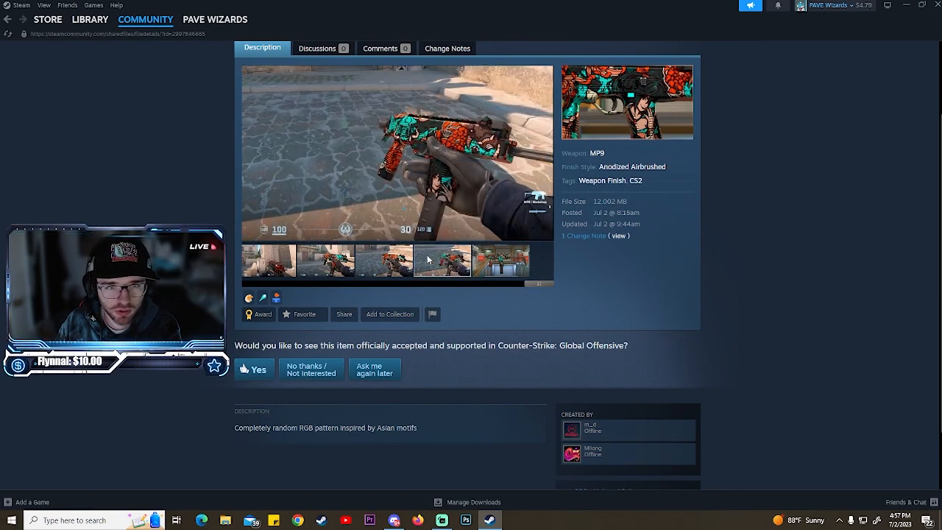
Step: Vote yes on the MP9 | Akita submission
scroll("up", 3)
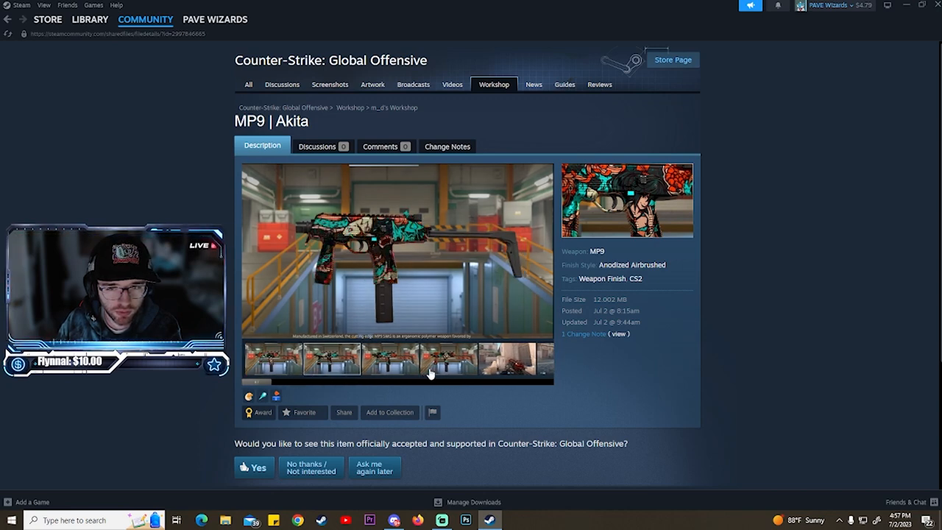
scroll("down", 3)
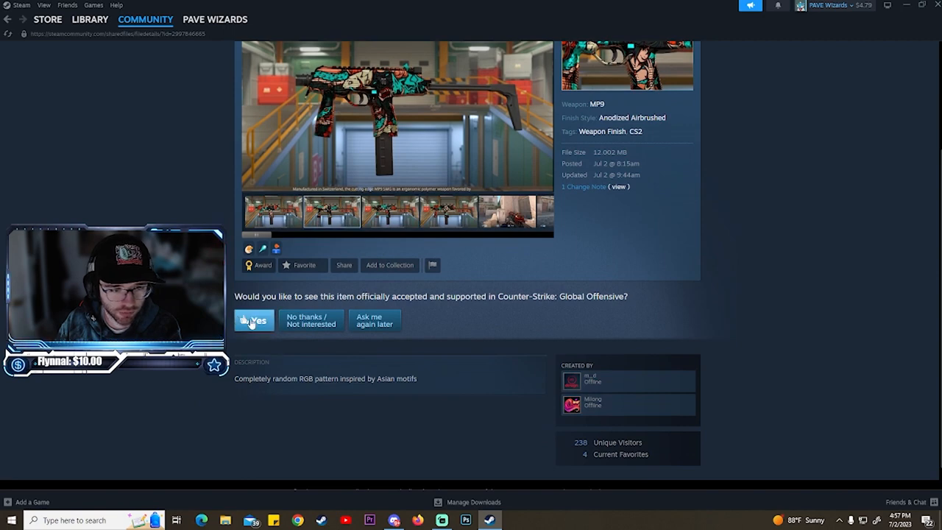
left_click(253, 321)
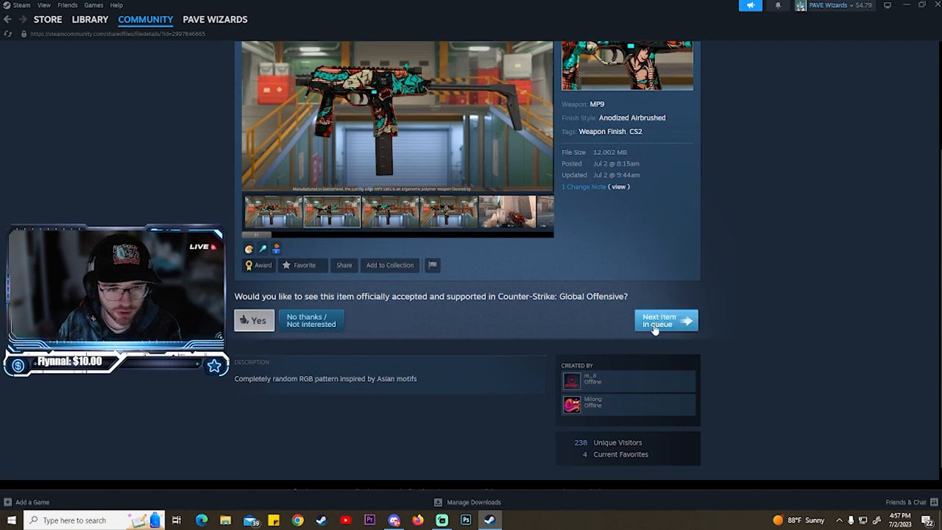
Step: Skip the P.O.R.T.A.L spray, view a Joker sticker preview and advance to the next submission
left_click(660, 321)
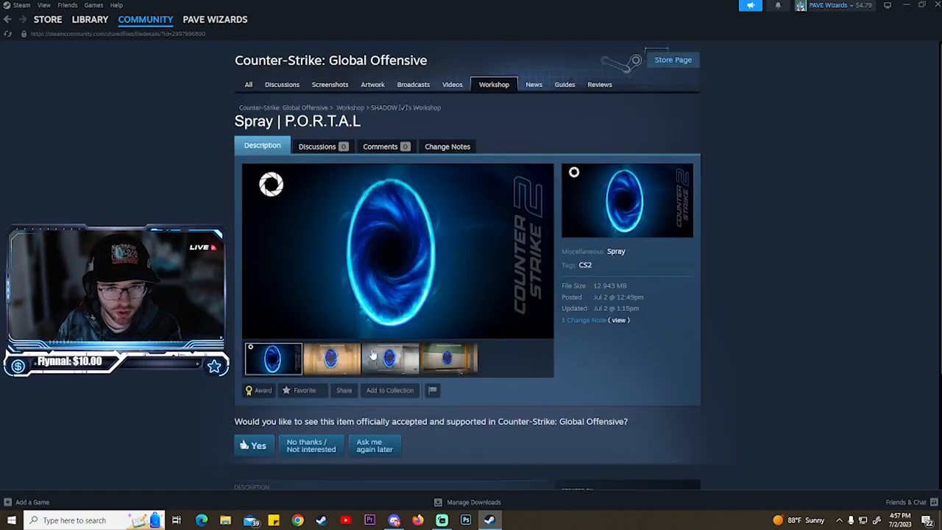
left_click(331, 358)
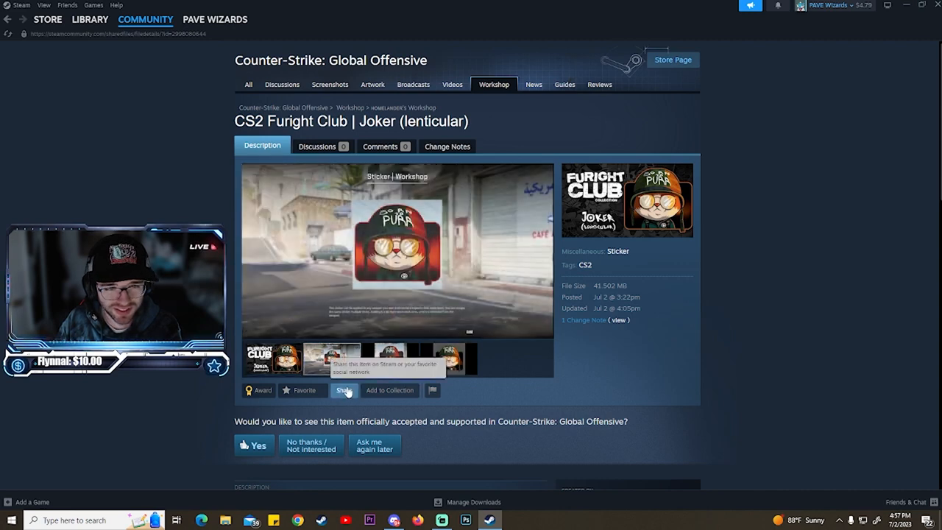
left_click(388, 360)
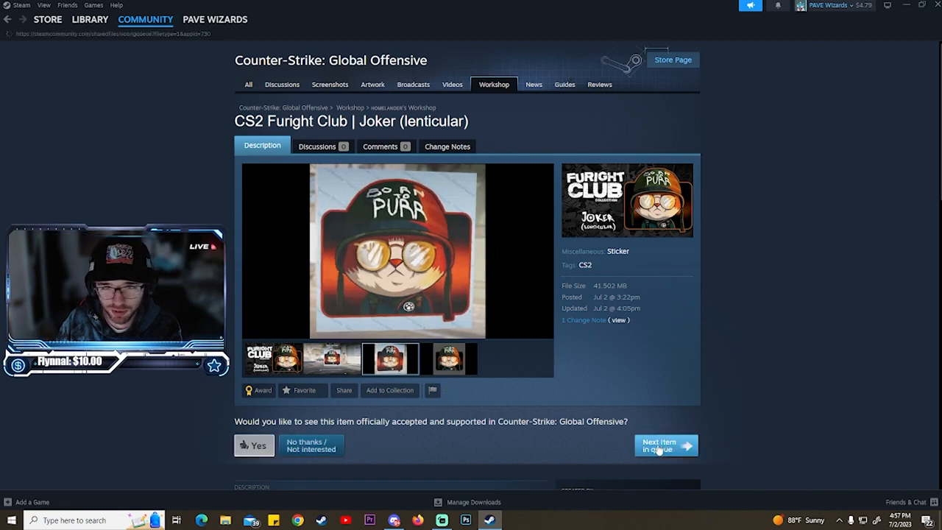
left_click(666, 445)
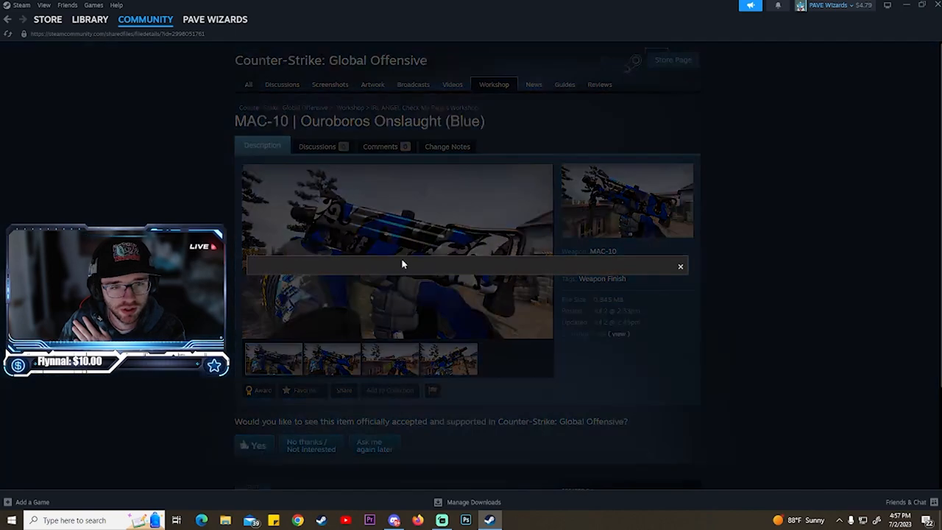
Step: View the MAC-10 | Ouroboros Onslaught (Blue) screenshot enlarged and advance to the next submission
left_click(396, 209)
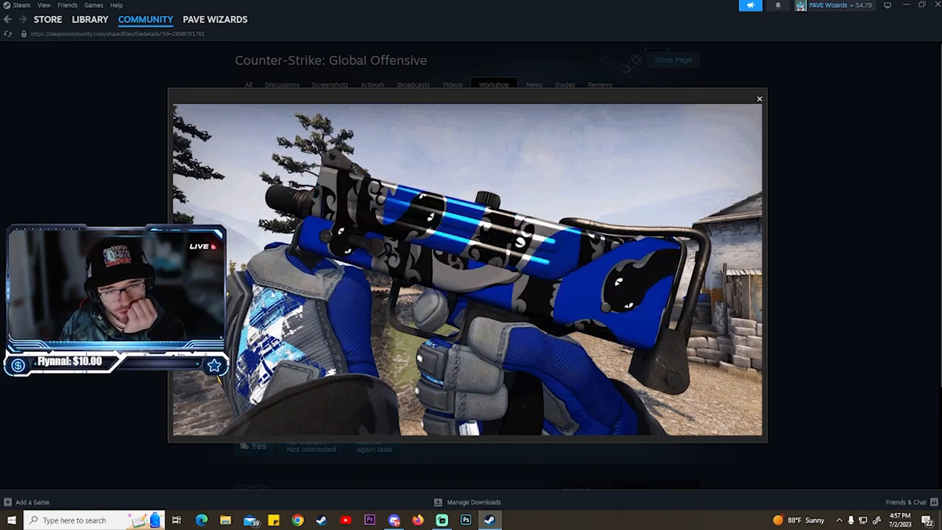
left_click(759, 97)
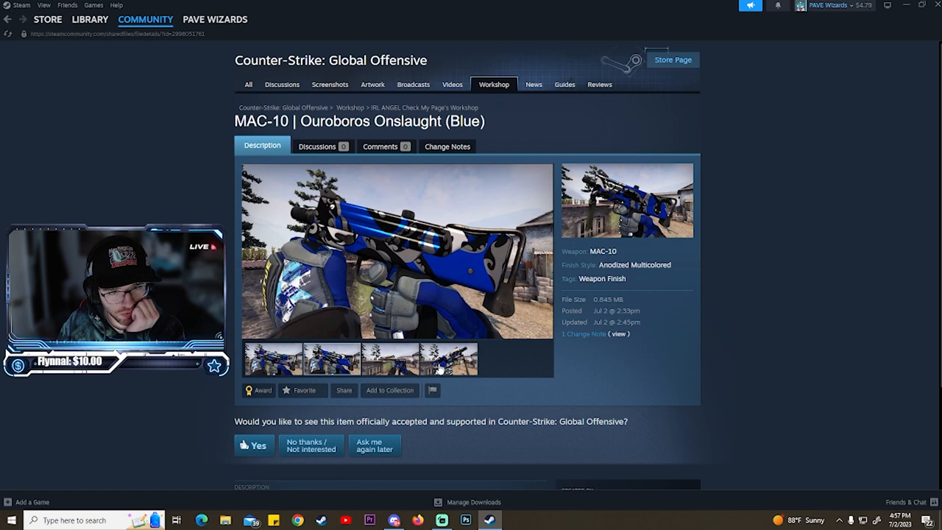
scroll("down", 3)
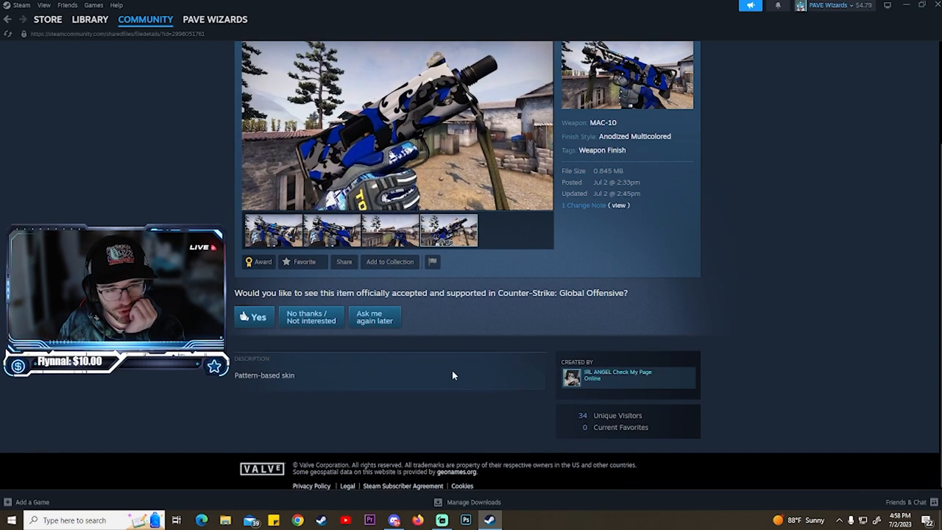
scroll("up", 3)
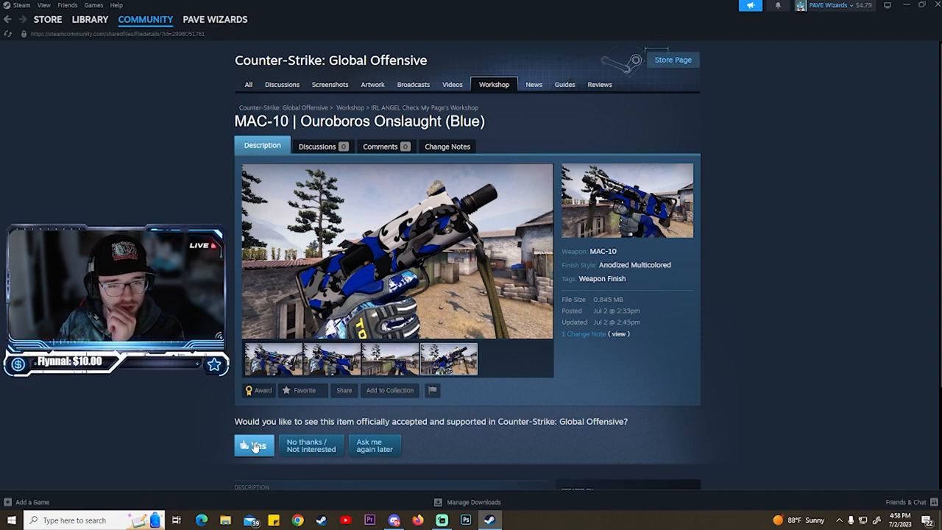
mouse_move(345, 390)
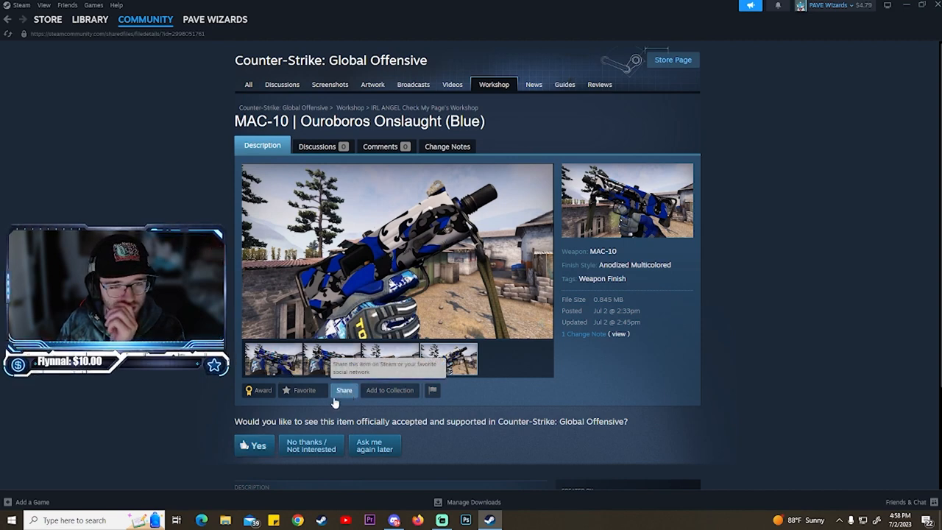
left_click(374, 444)
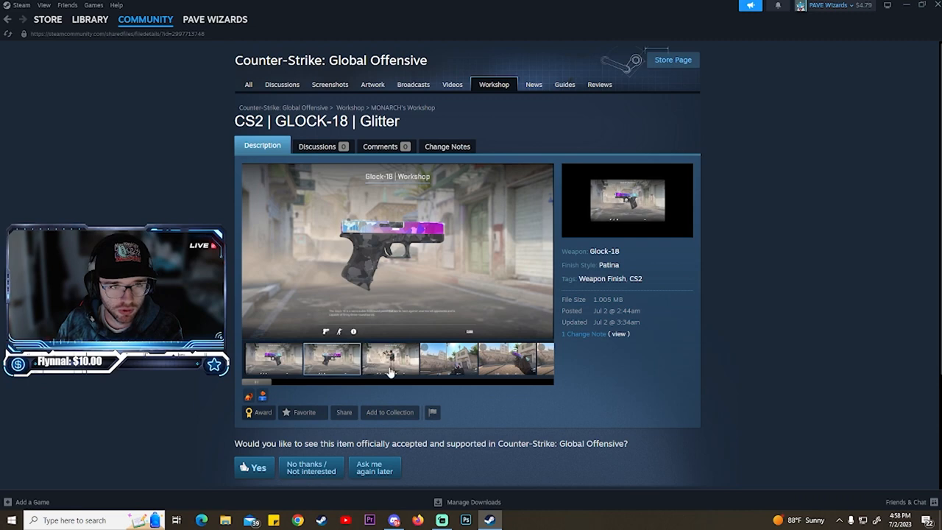
Step: Browse the GLOCK-18 | Glitter screenshots, viewing several full-size
left_click(449, 359)
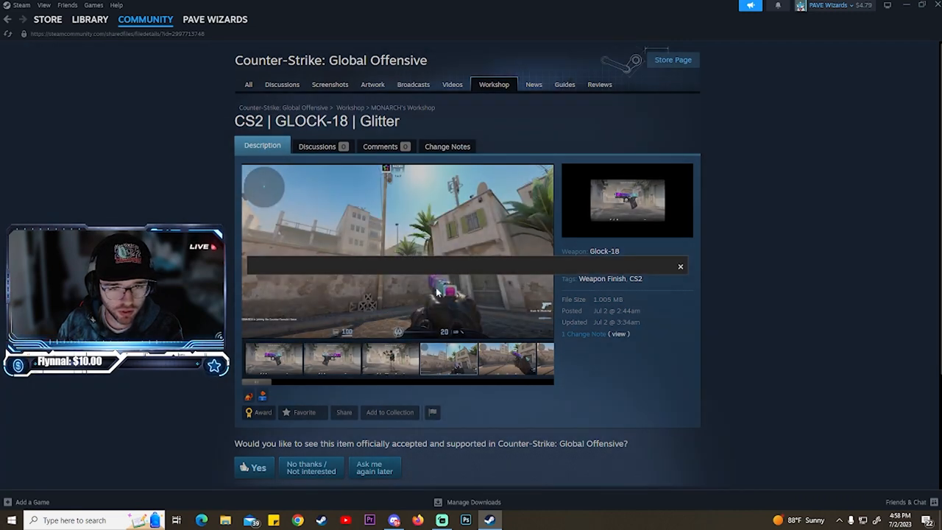
left_click(397, 251)
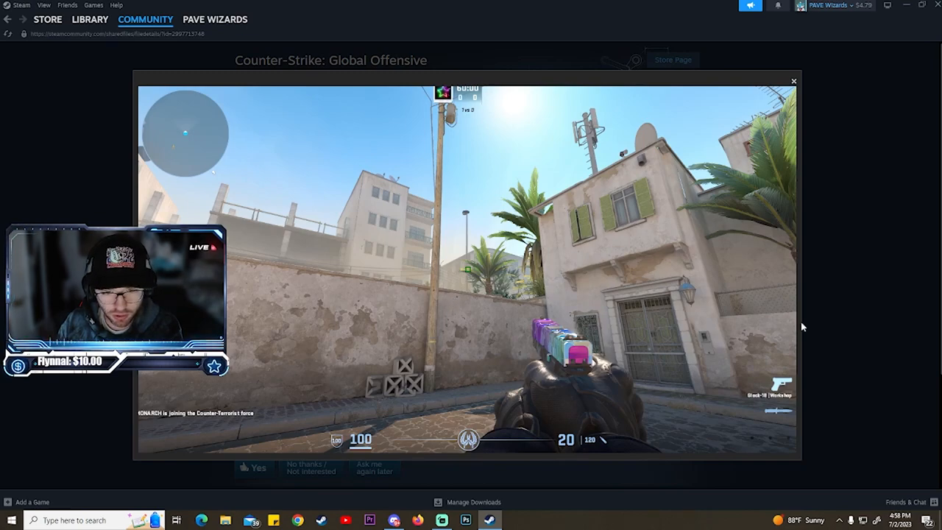
left_click(793, 81)
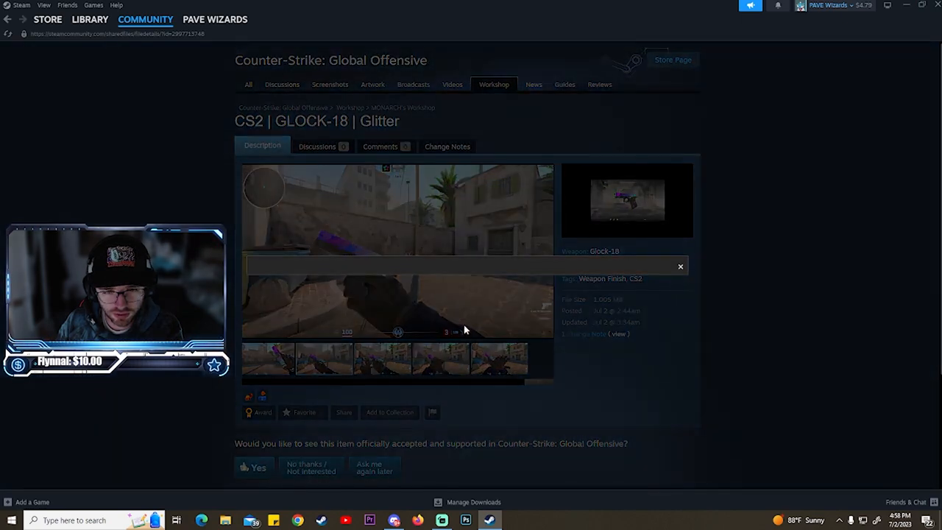
left_click(398, 250)
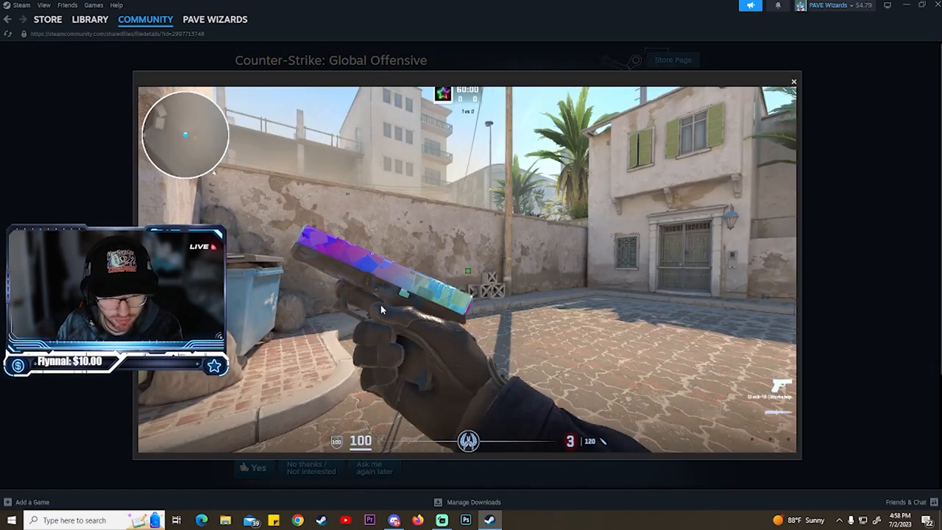
left_click(794, 81)
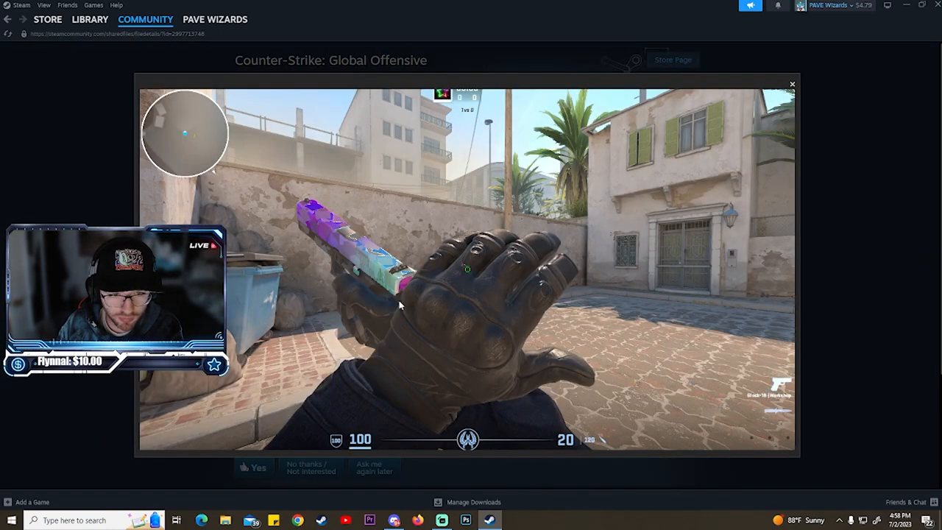
left_click(792, 83)
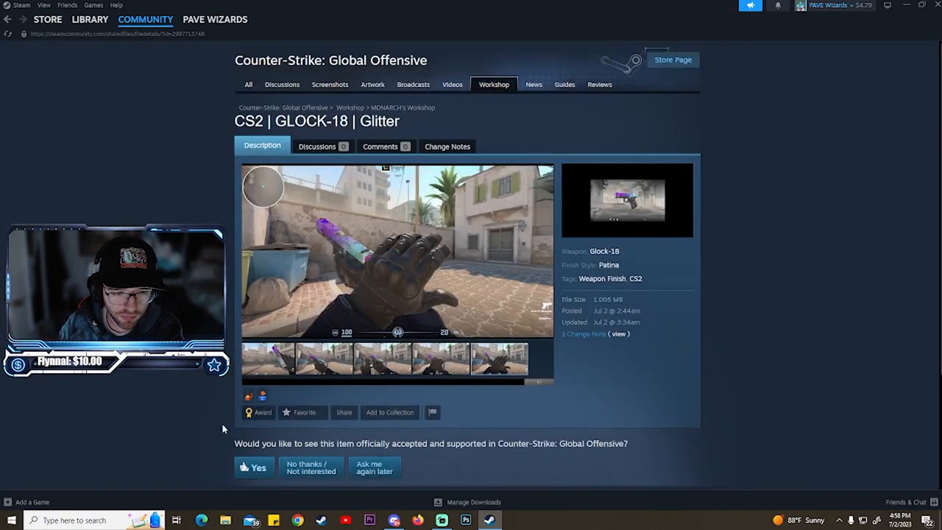
Step: Review the Glitter page and advance to the P250 | ULTRA TACTIC submission
scroll("down", 3)
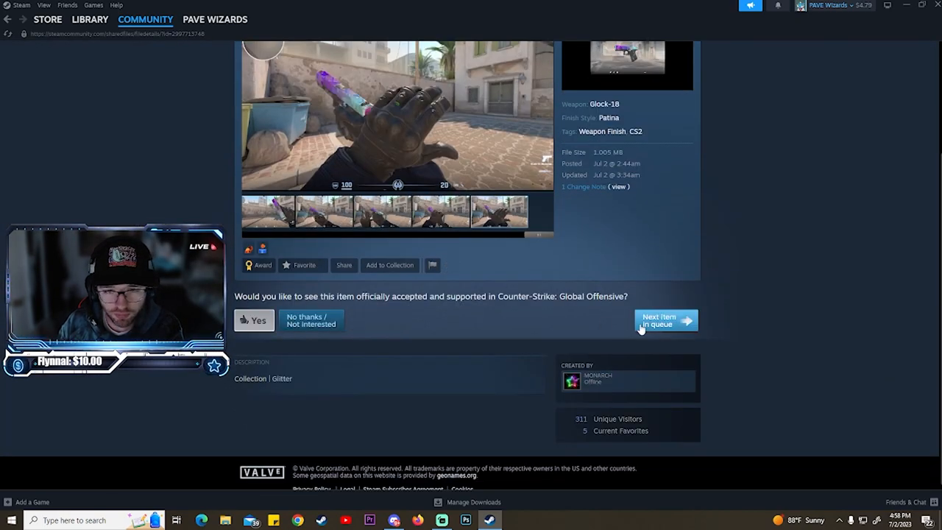
scroll("up", 3)
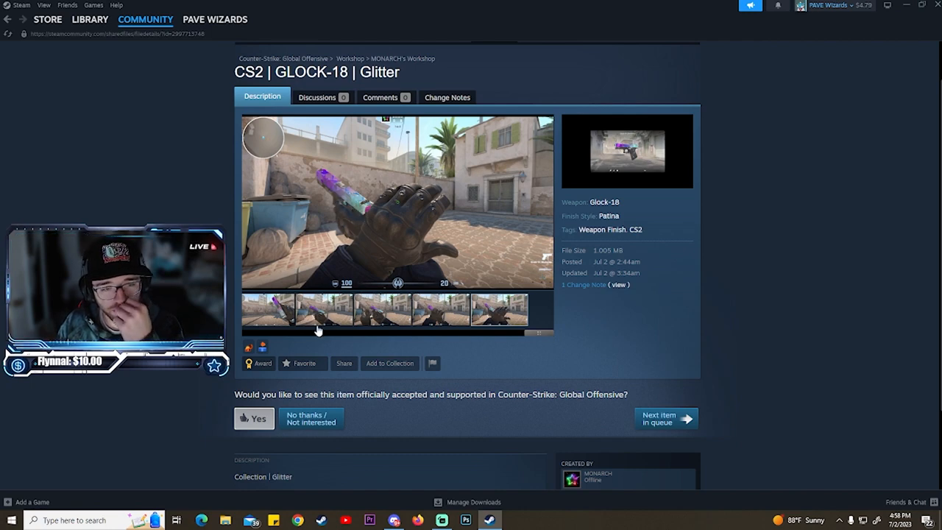
left_click_drag(317, 333, 456, 332)
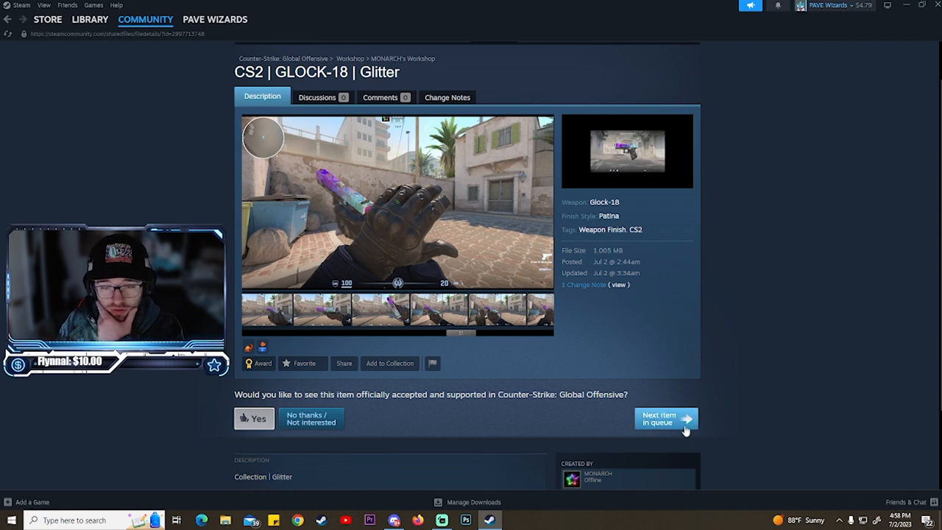
left_click(665, 418)
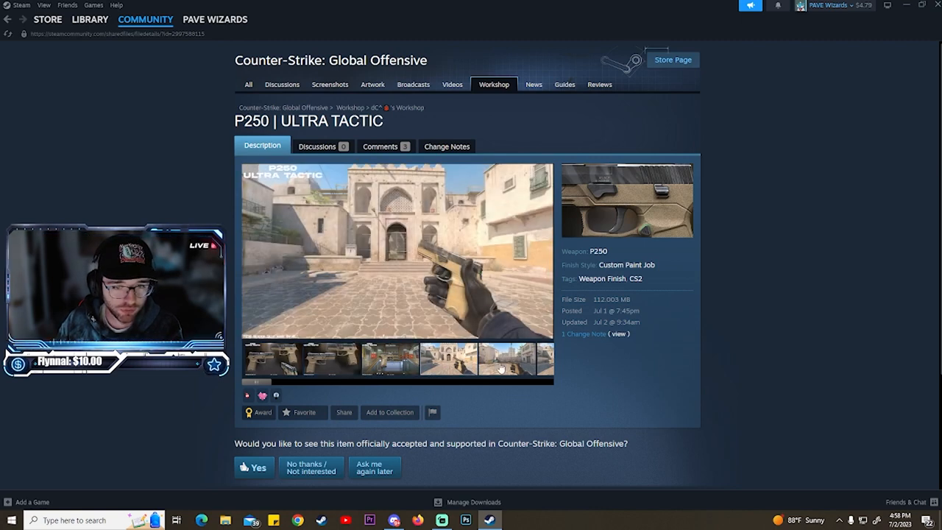
Step: View P250 | ULTRA TACTIC screenshots, preview the P2000 | Cyan Venom and return to Workshop browse
left_click(390, 359)
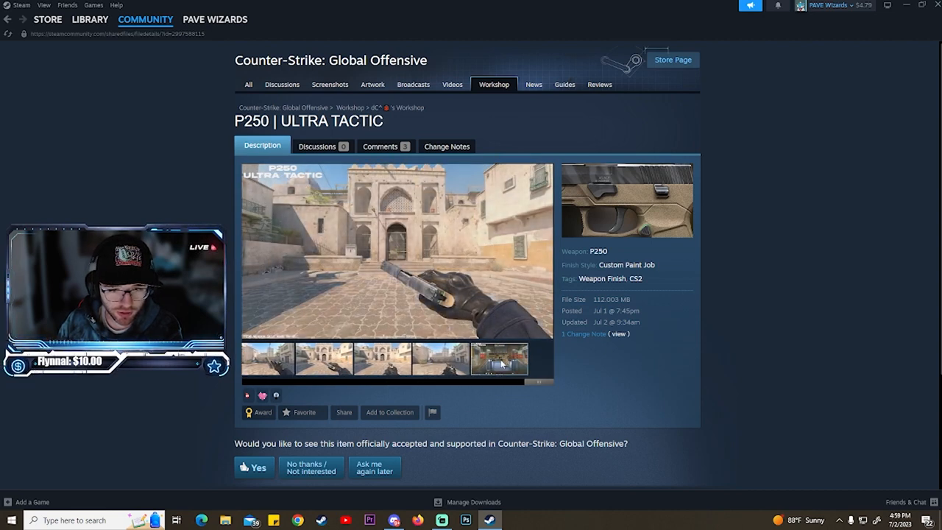
left_click(499, 359)
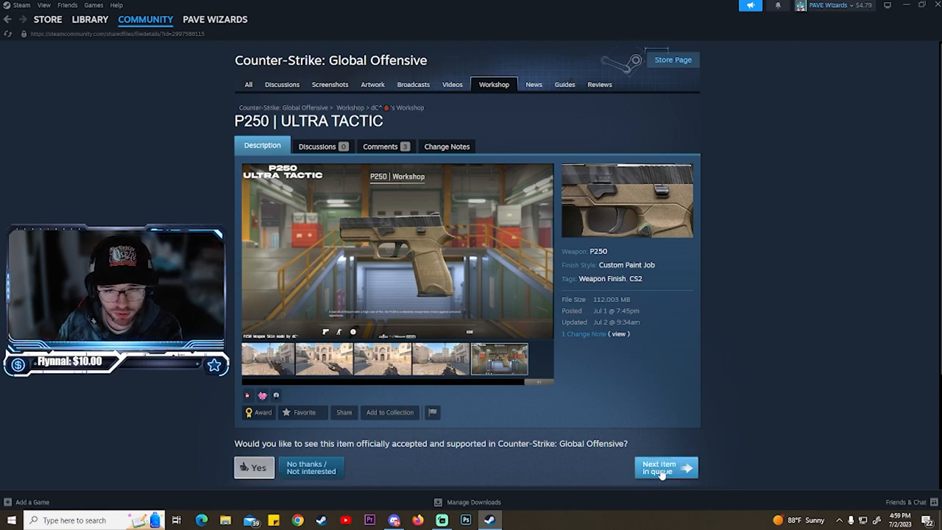
left_click(665, 469)
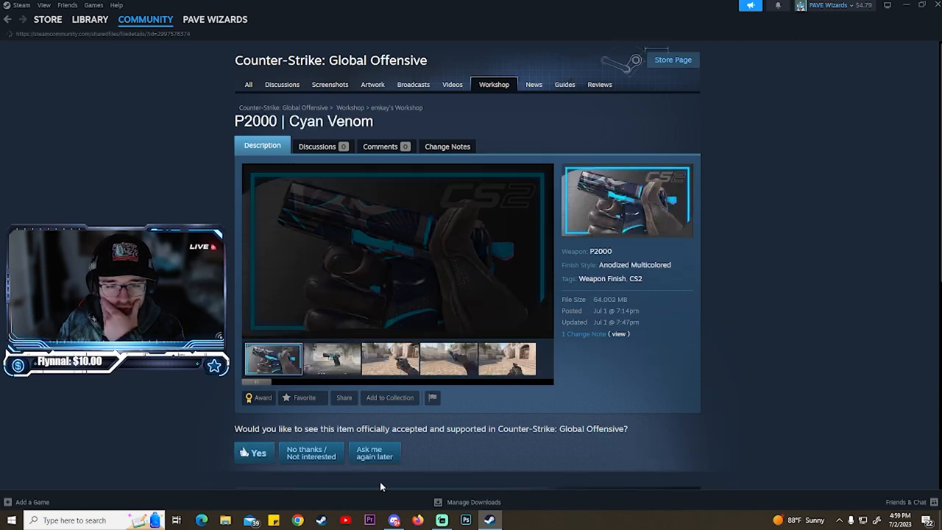
left_click(331, 359)
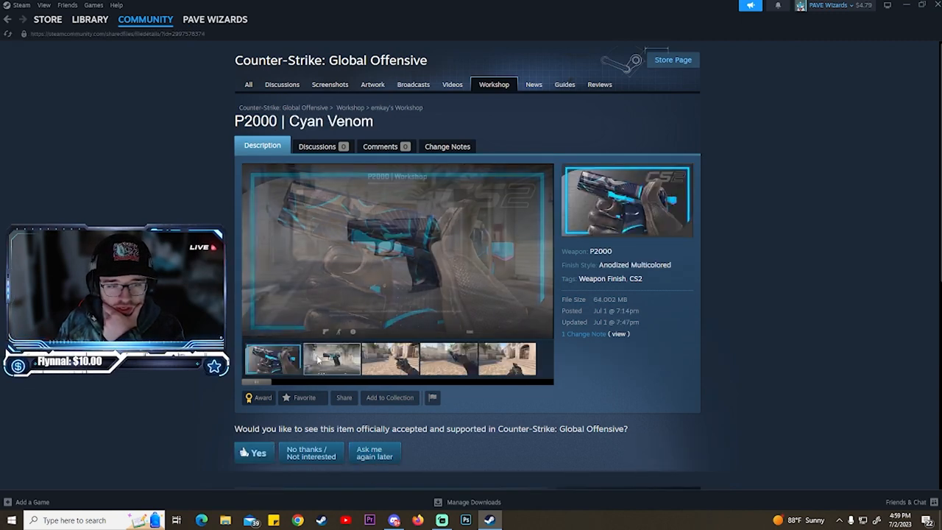
left_click(332, 359)
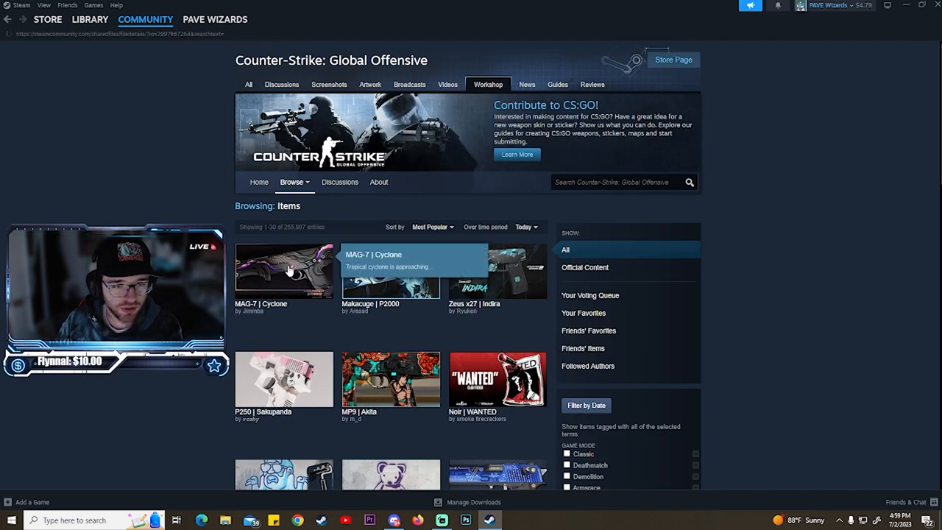
Step: Open MAG-7 | Cyclone from the browse page and view its screenshots and side view
left_click(283, 271)
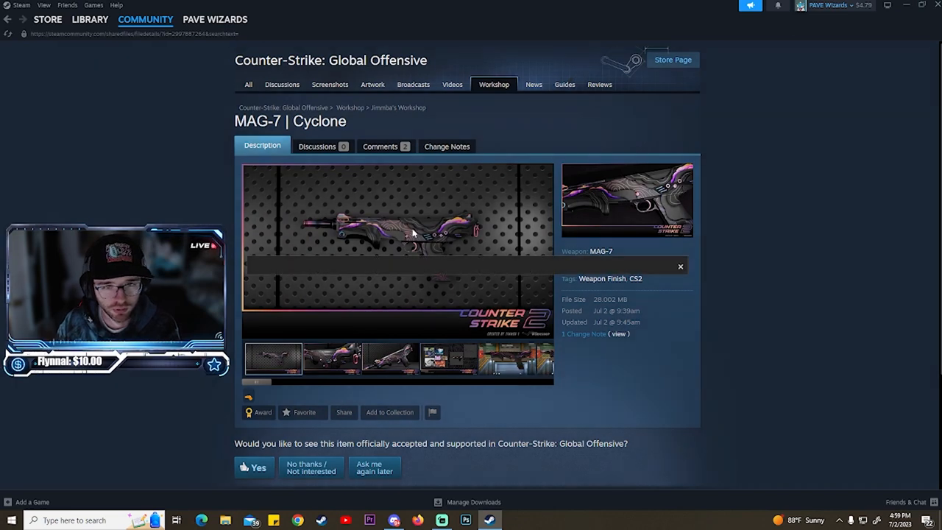
left_click(397, 228)
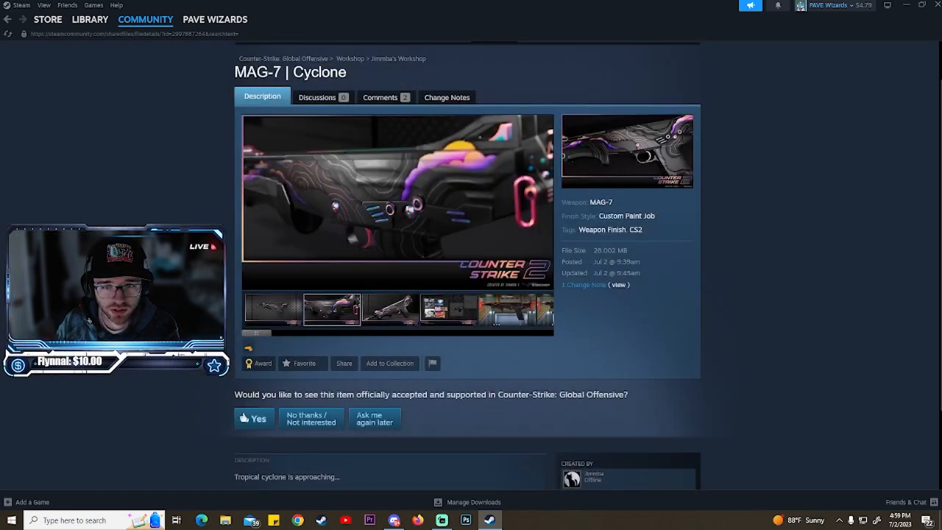
left_click(390, 309)
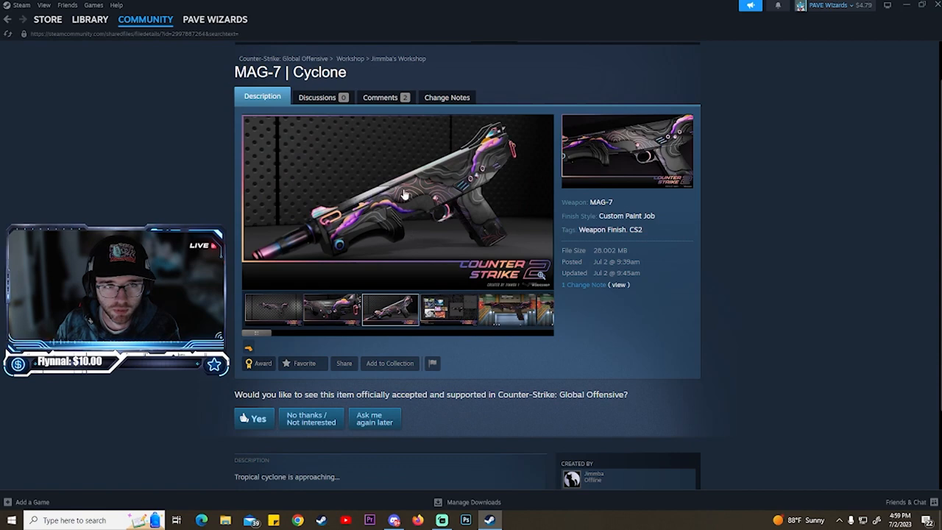
left_click(447, 309)
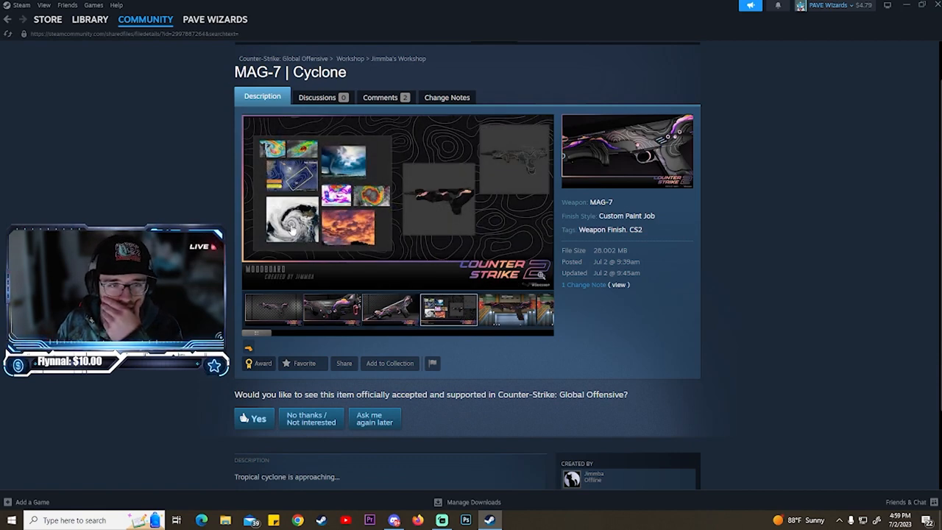
Step: View the MAG-7 reference art and in-game screenshots, then advance to the next queued item
left_click(275, 309)
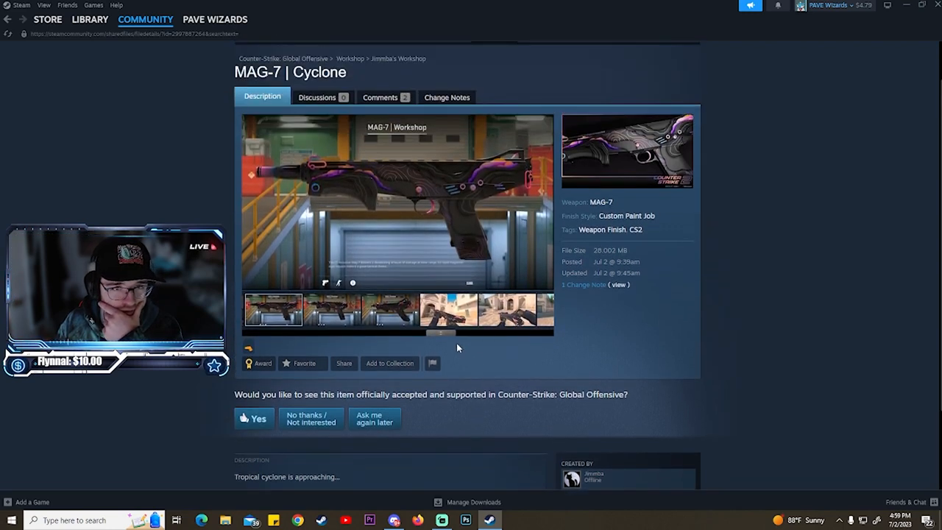
left_click(499, 309)
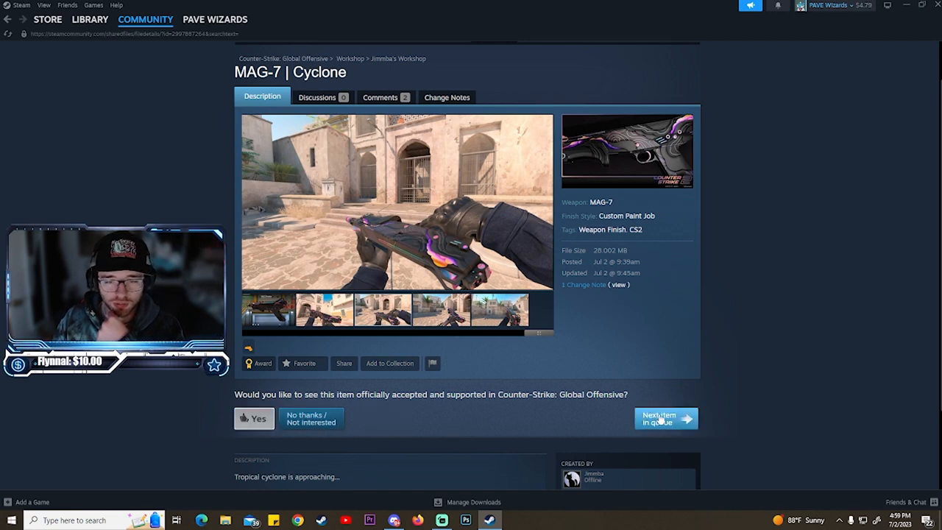
left_click(659, 418)
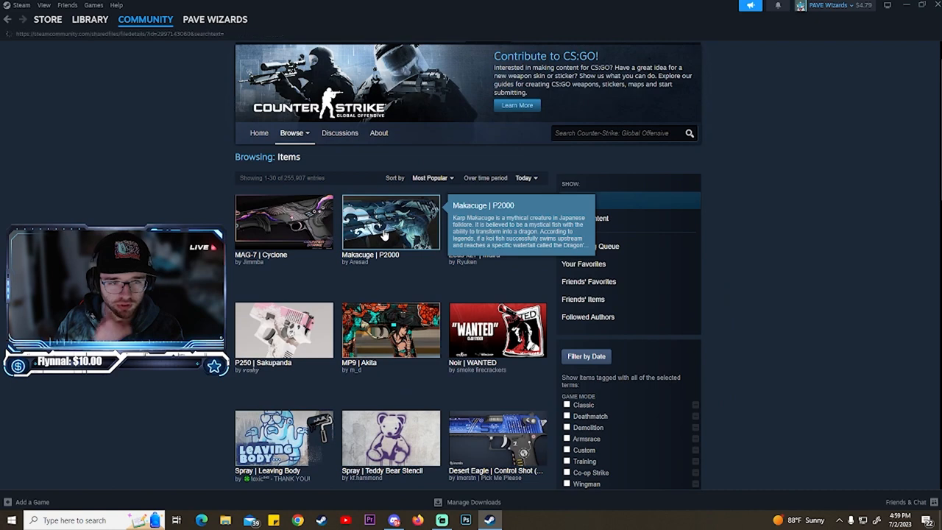
left_click(392, 220)
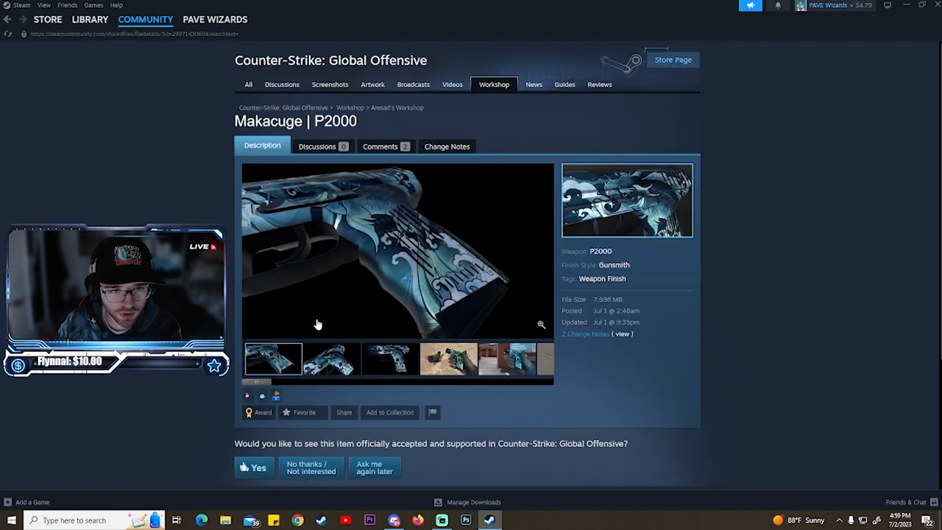
left_click(331, 360)
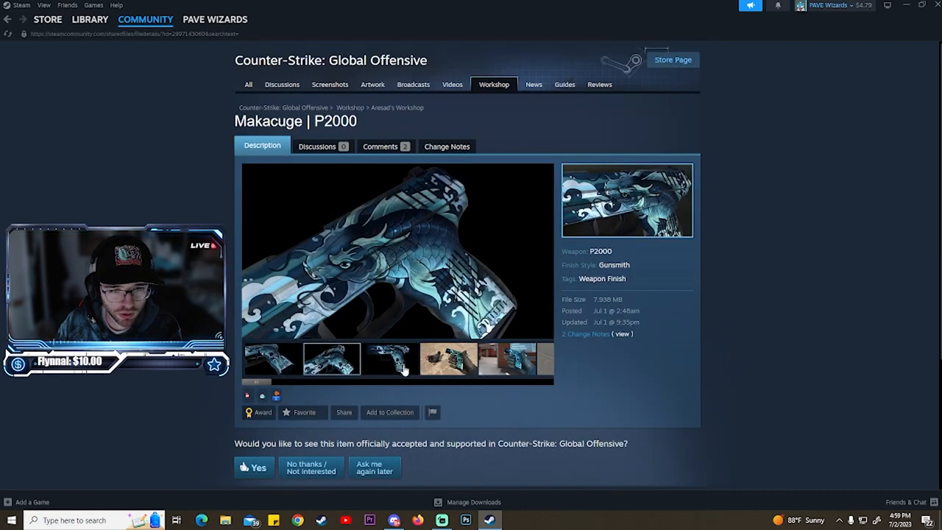
left_click(506, 359)
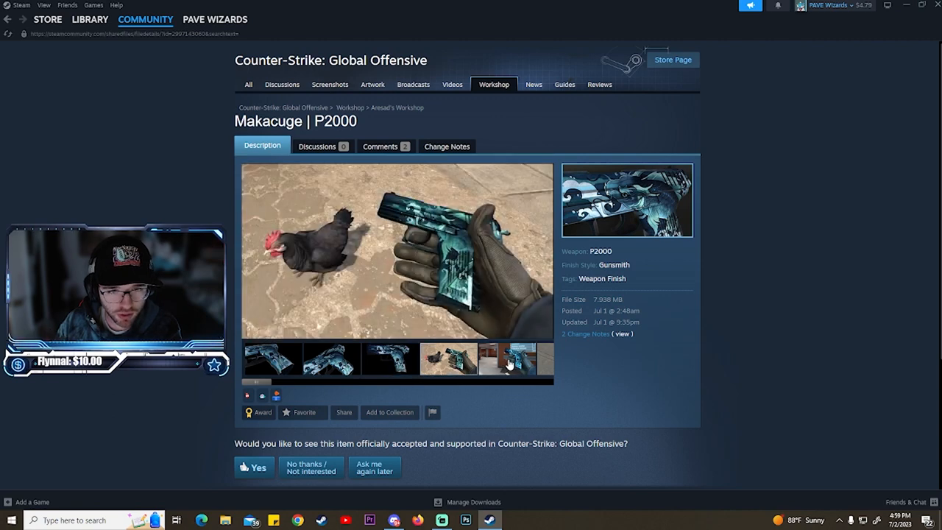
left_click(391, 359)
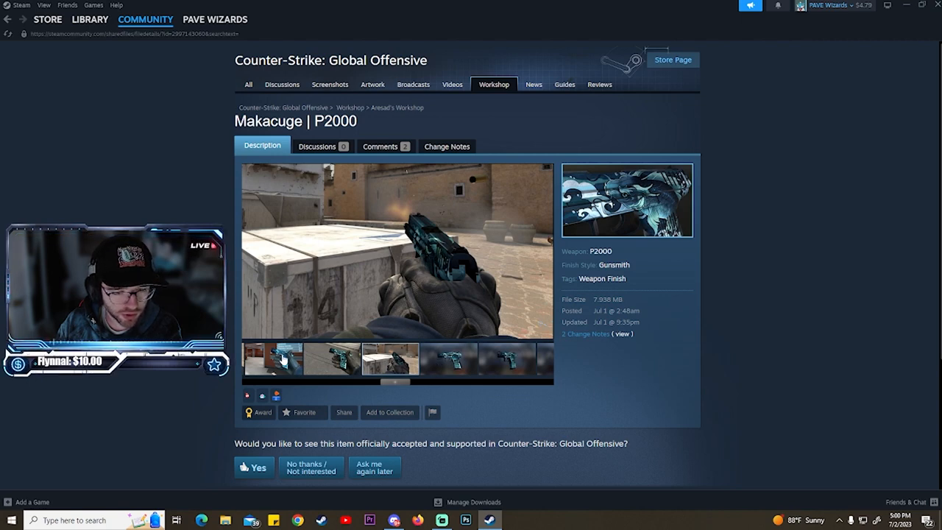
left_click(447, 360)
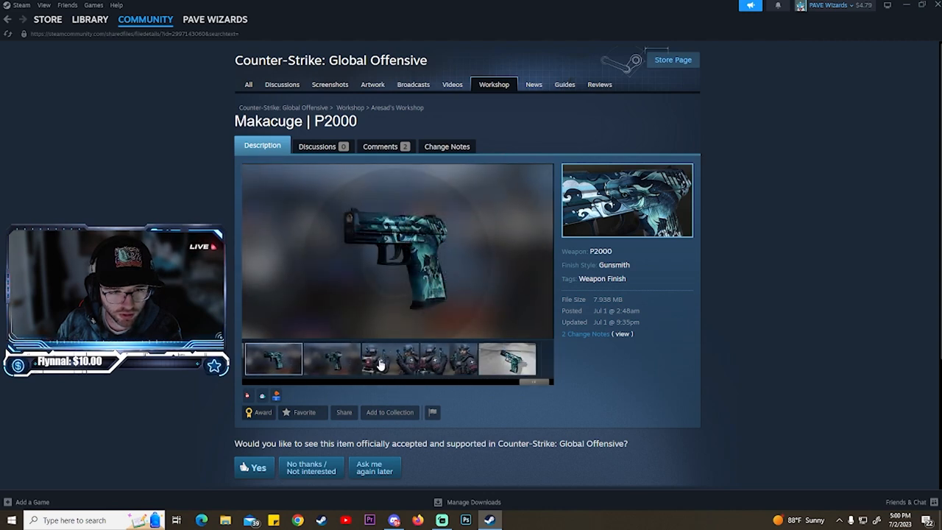
left_click(507, 359)
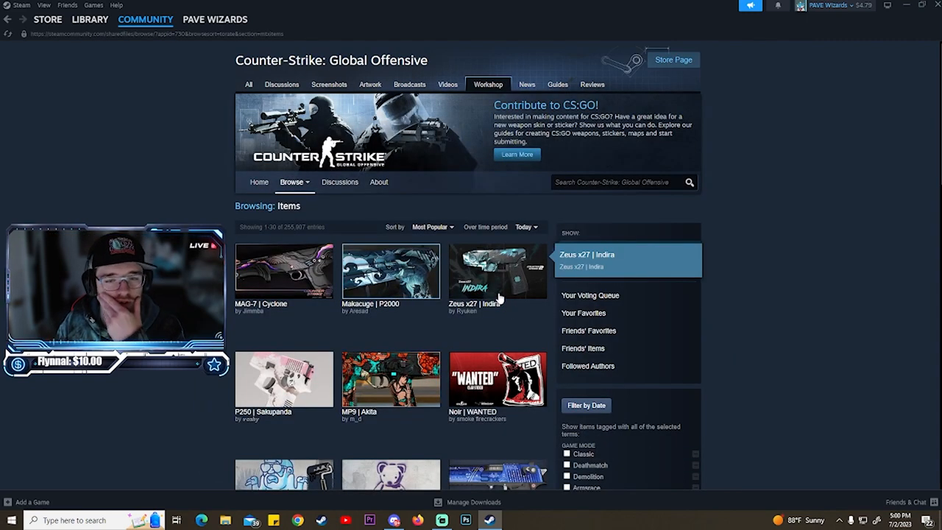
left_click(498, 272)
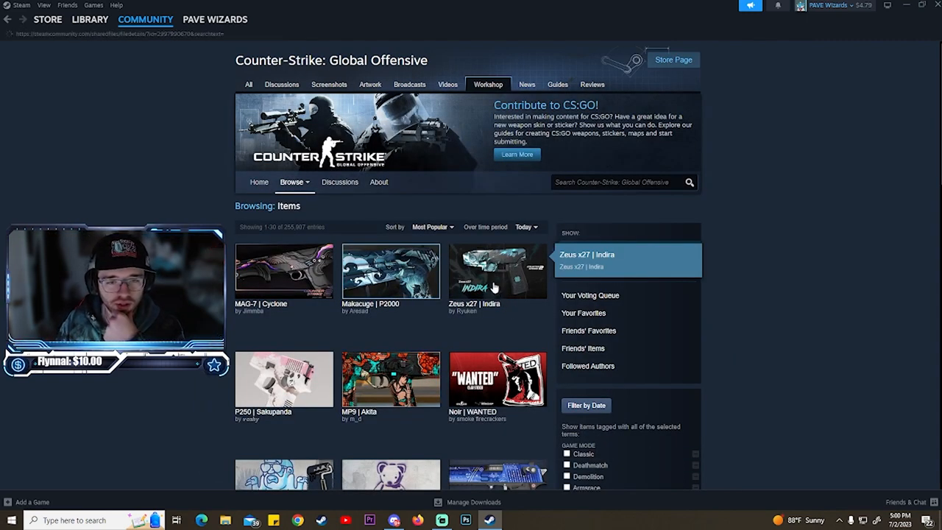
left_click(498, 271)
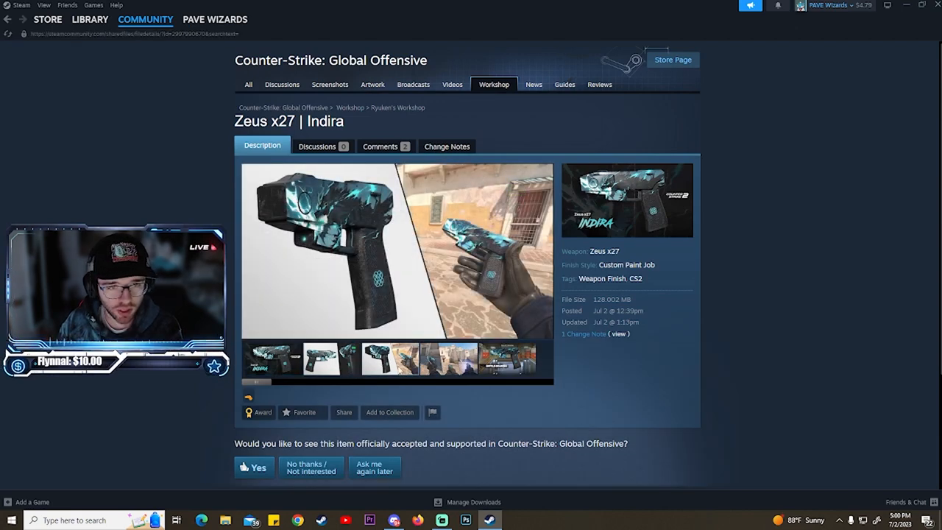
left_click(503, 359)
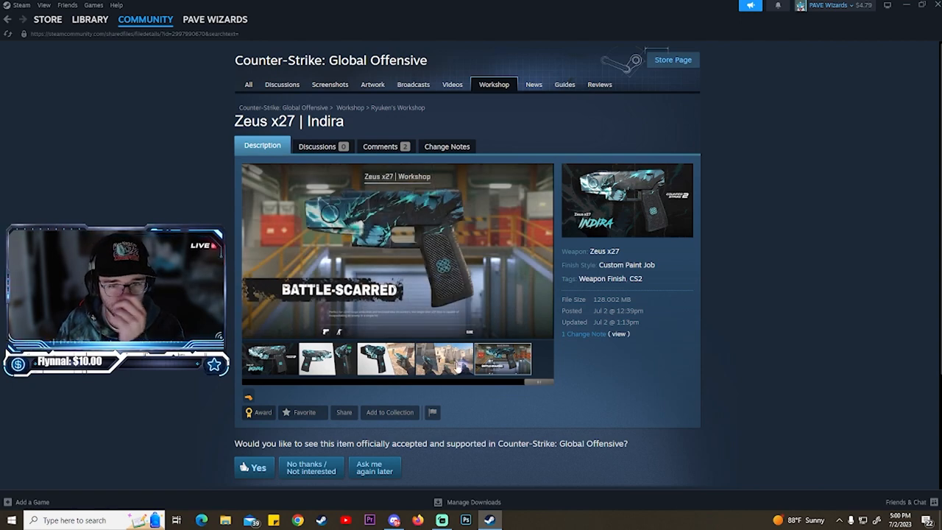
left_click(444, 359)
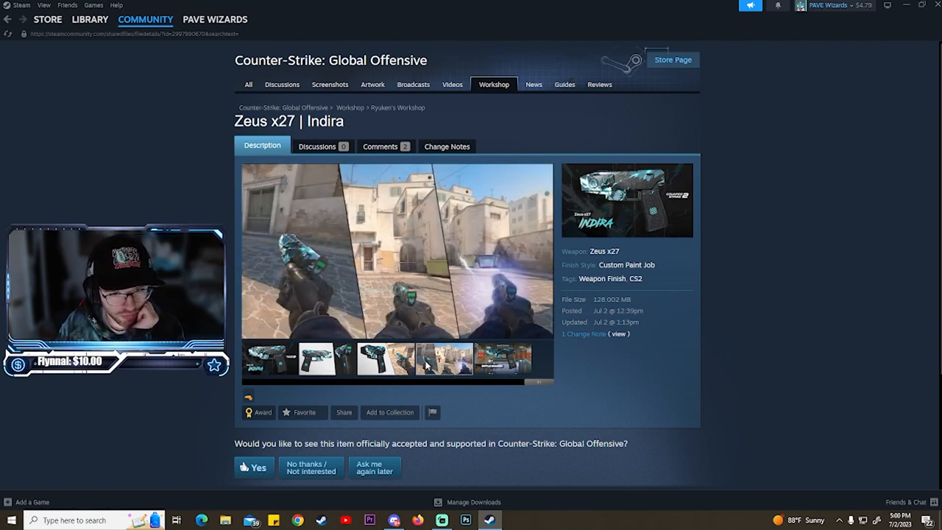
left_click(444, 359)
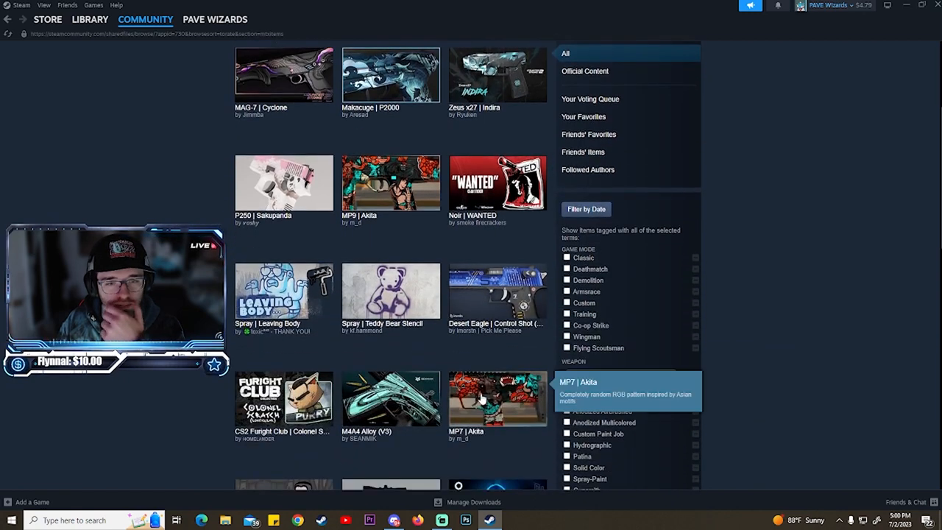
Step: Scroll the Workshop most-popular list down to Glock-18 | Popsicles and P250 | ULTRA TACTIC
scroll("down", 3)
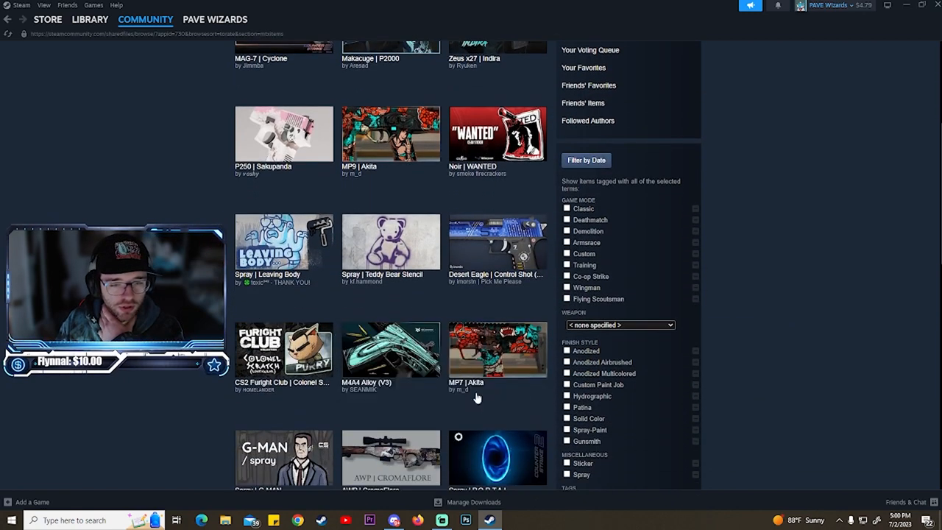
scroll("down", 3)
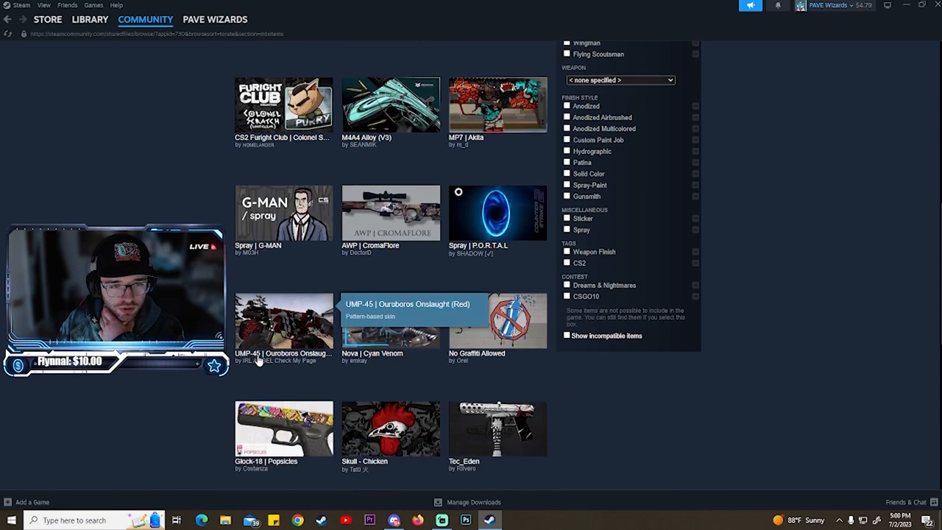
scroll("down", 3)
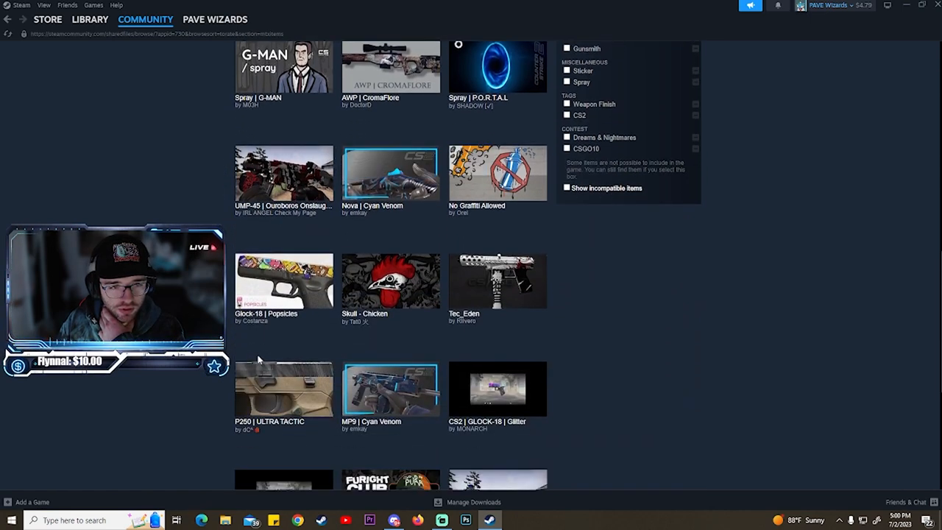
Step: View the Glock-18 | Popsicles submission and flip through its preview images
left_click(283, 280)
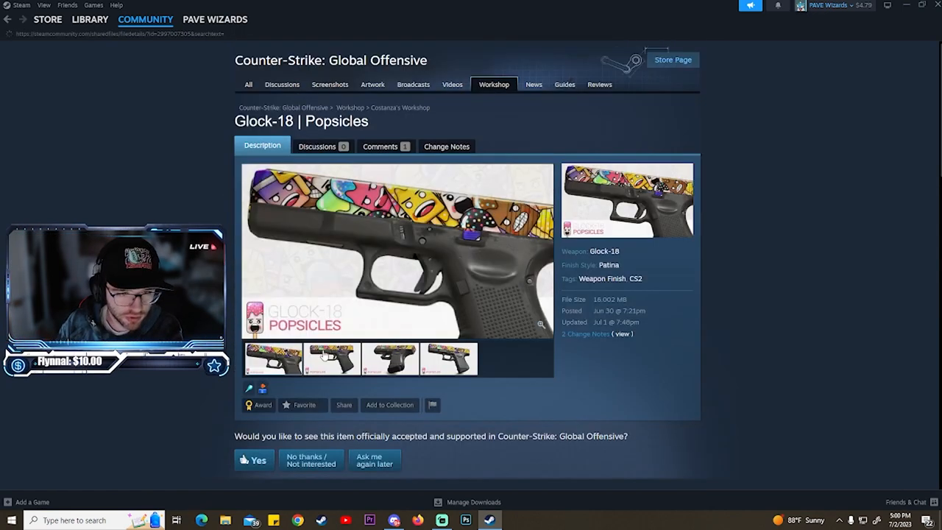
left_click(332, 359)
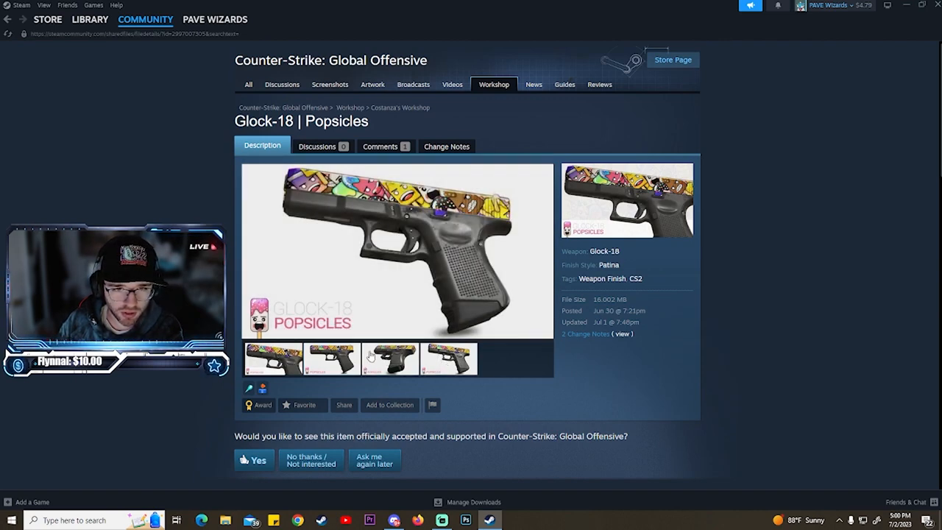
left_click(331, 359)
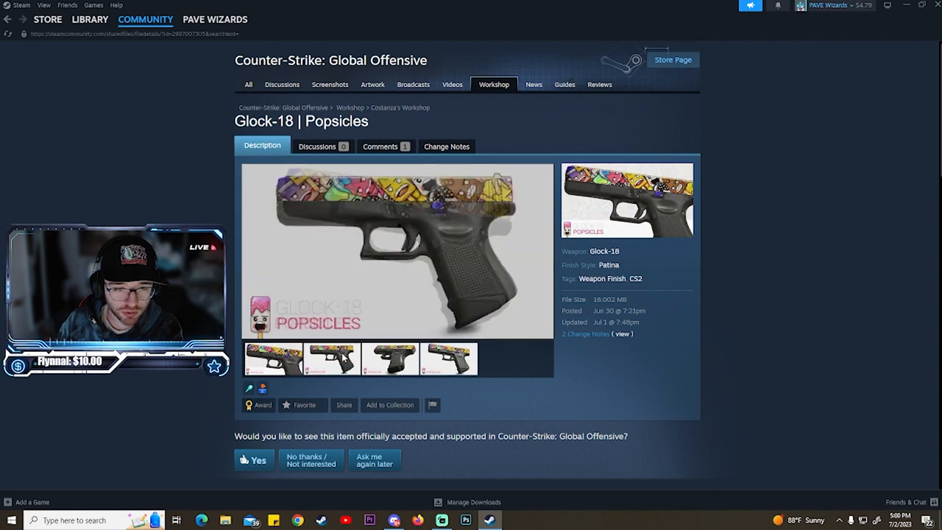
Step: Read through the Glock-18 | Popsicles description below the previews
scroll("down", 3)
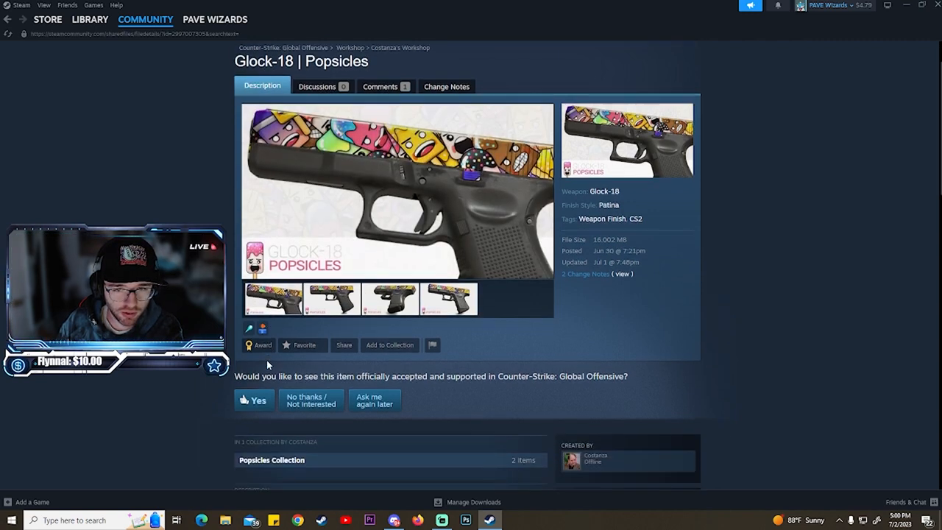
scroll("down", 3)
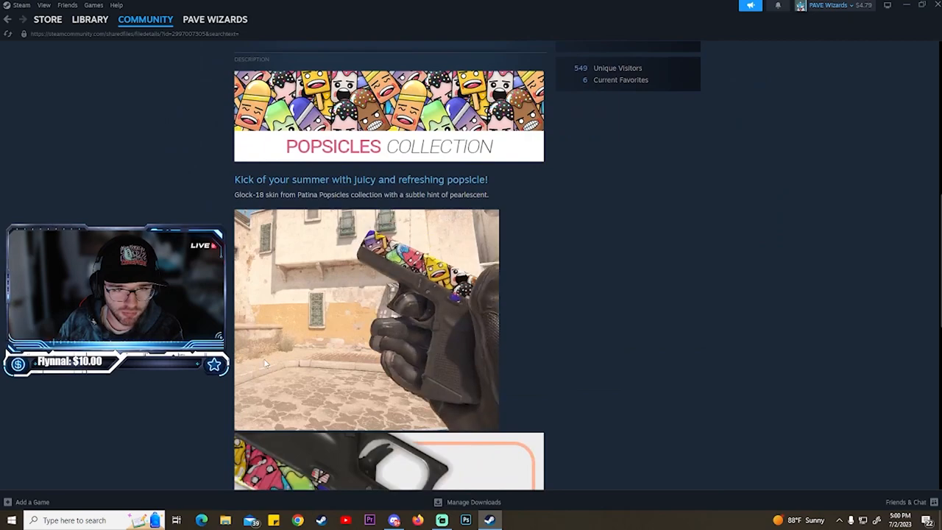
scroll("down", 3)
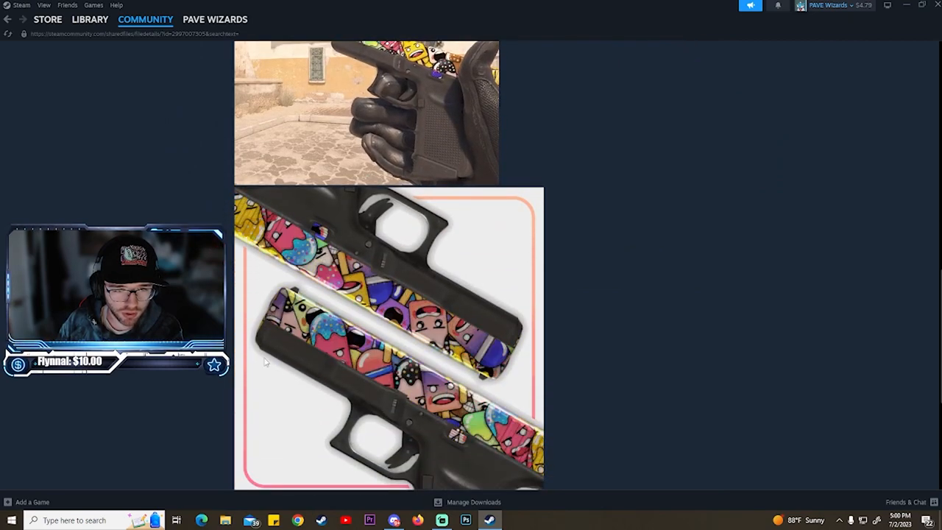
scroll("down", 3)
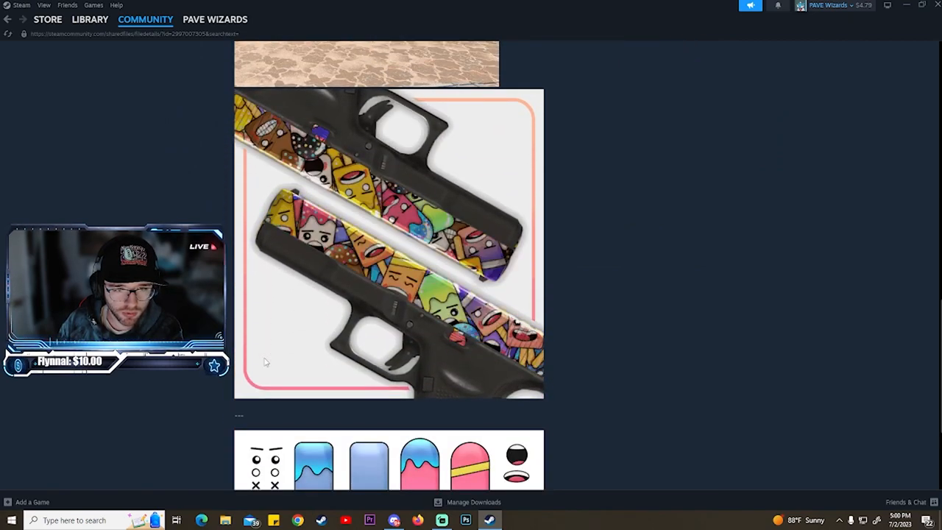
scroll("down", 3)
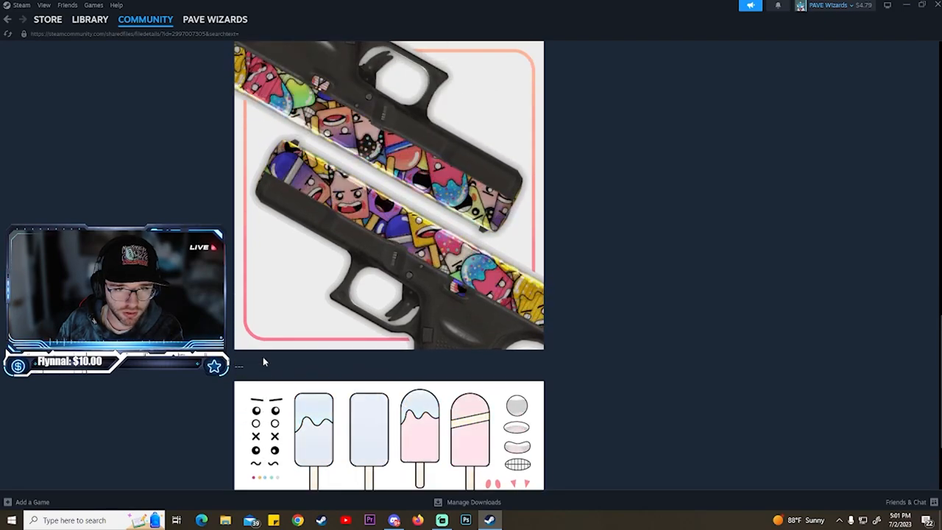
scroll("up", 3)
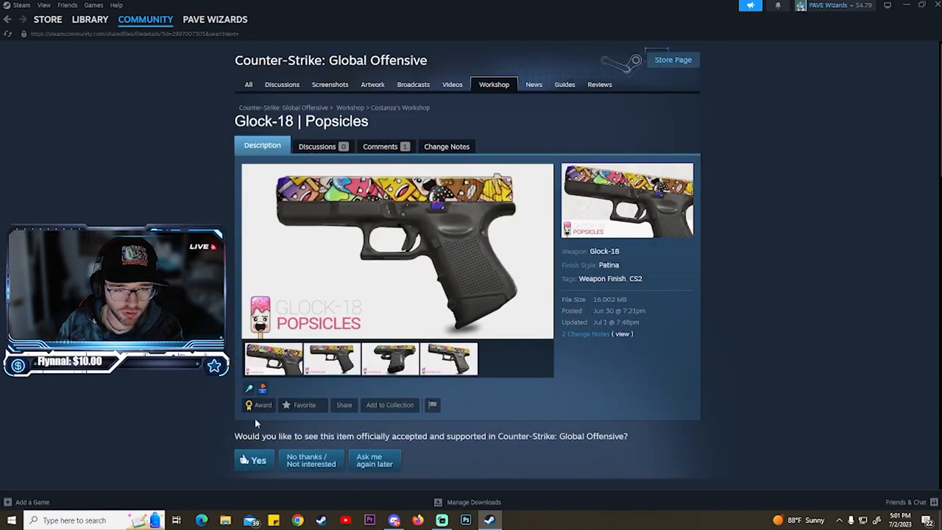
Step: Look at the award options for the submission and dismiss them without giving one
left_click(259, 405)
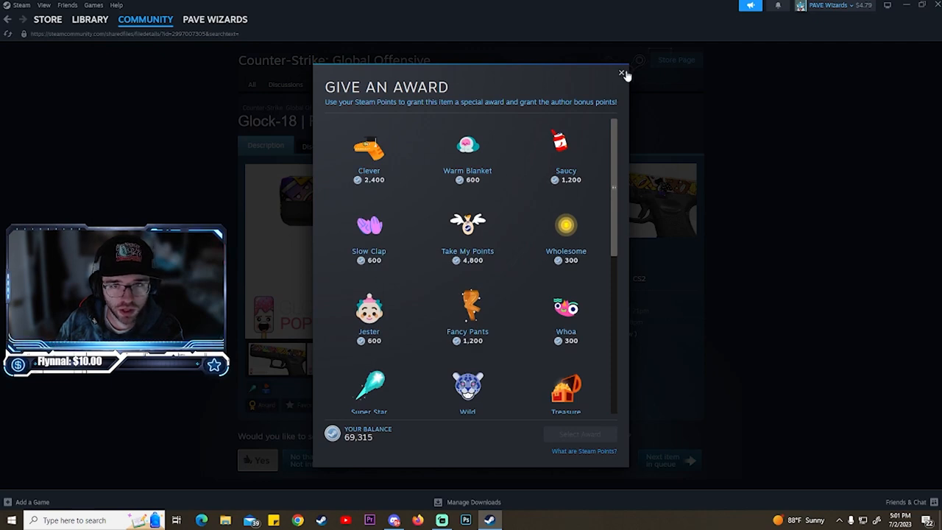
left_click(621, 75)
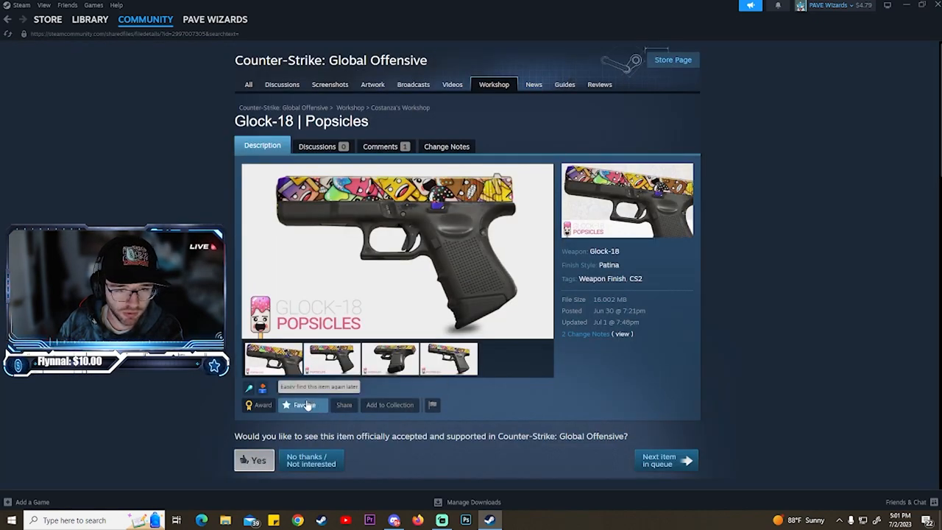
left_click(489, 84)
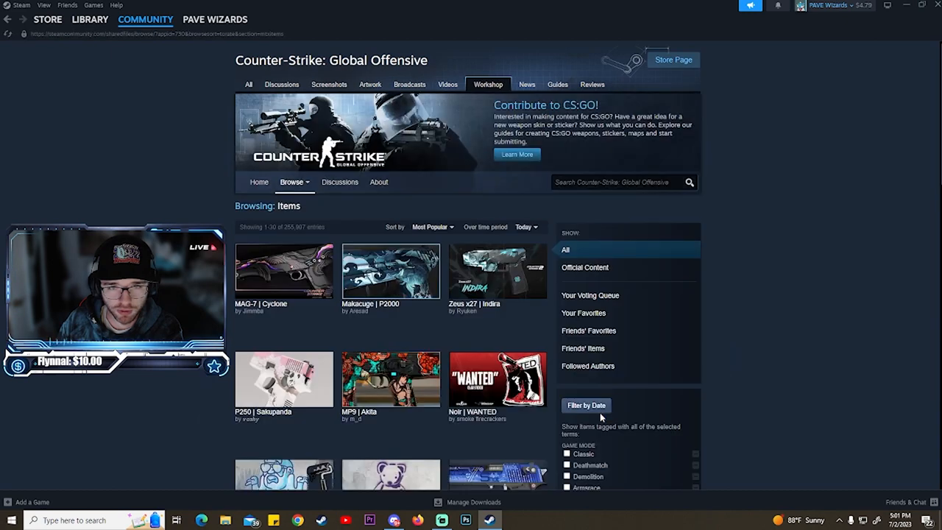
scroll("down", 3)
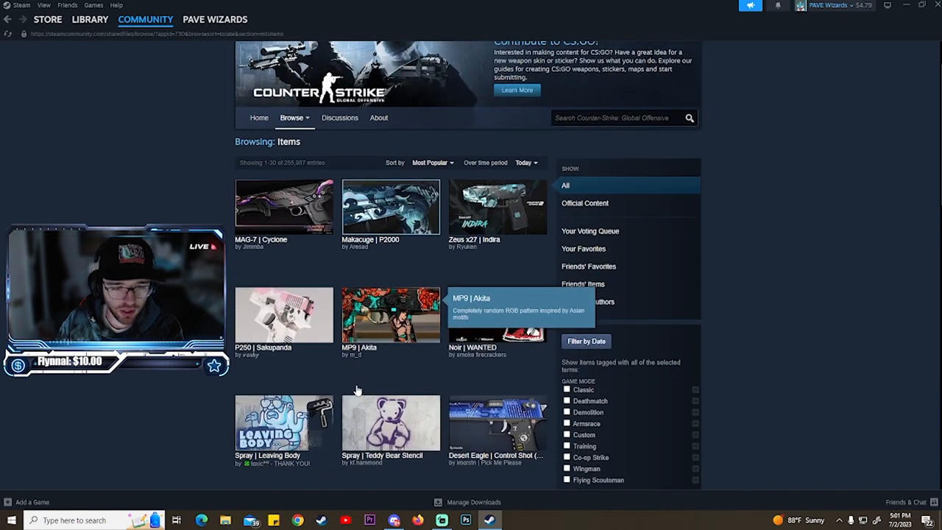
scroll("down", 3)
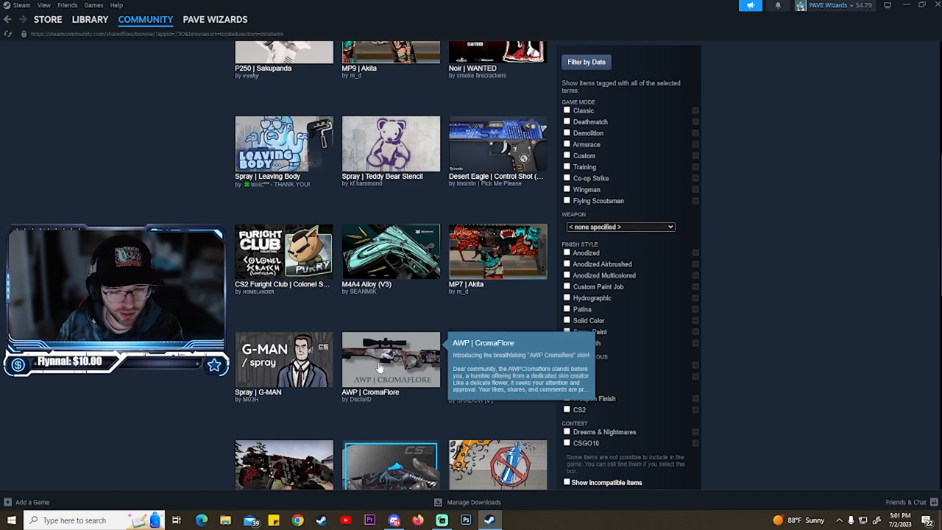
scroll("down", 3)
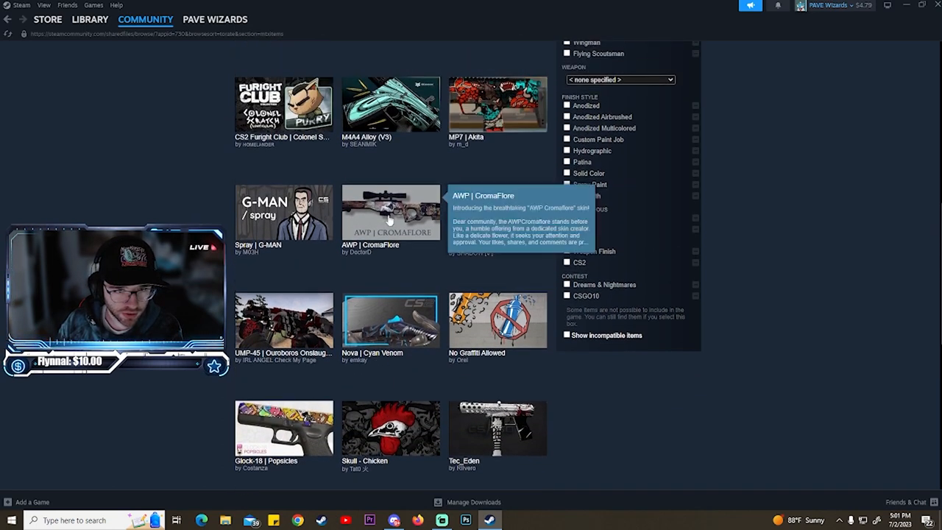
Step: View the AWP | CromaFlore submission's enlarged rifle image, in-game screenshots and wear-levels comparison
left_click(392, 212)
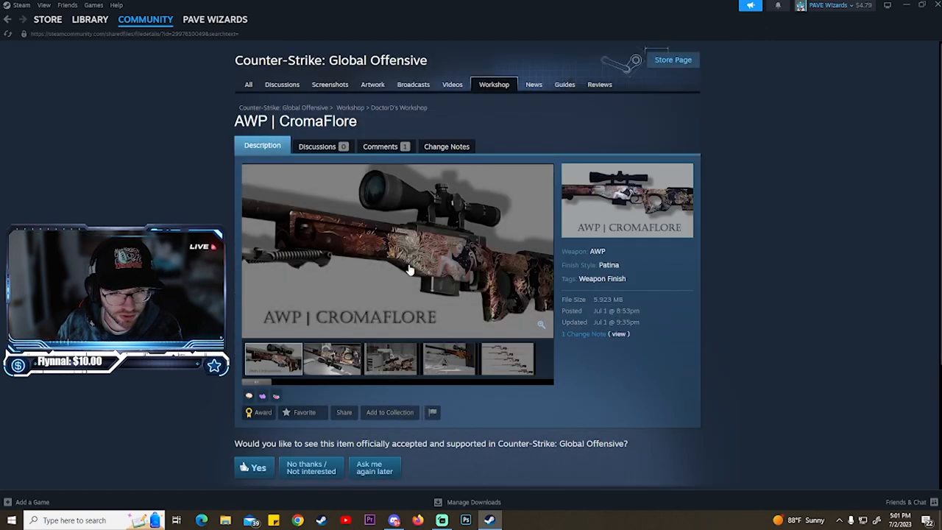
left_click(397, 250)
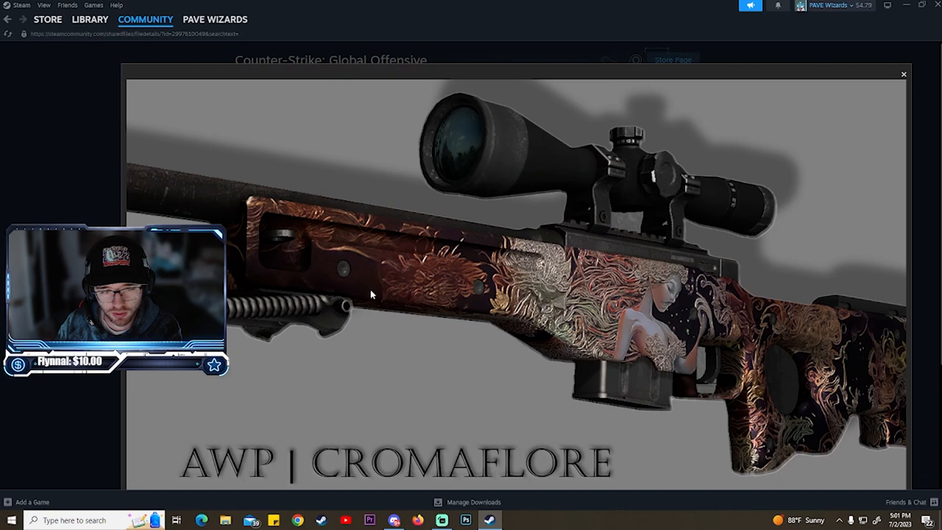
left_click(904, 74)
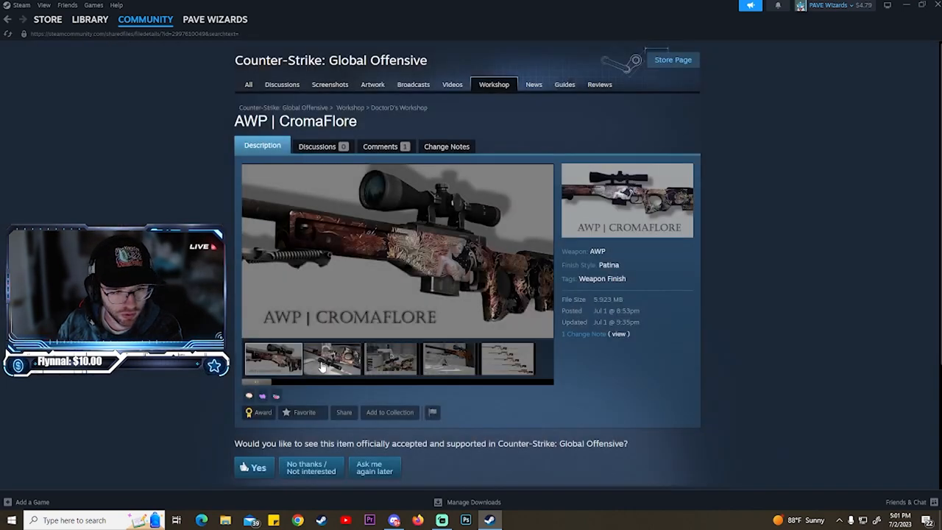
left_click(390, 360)
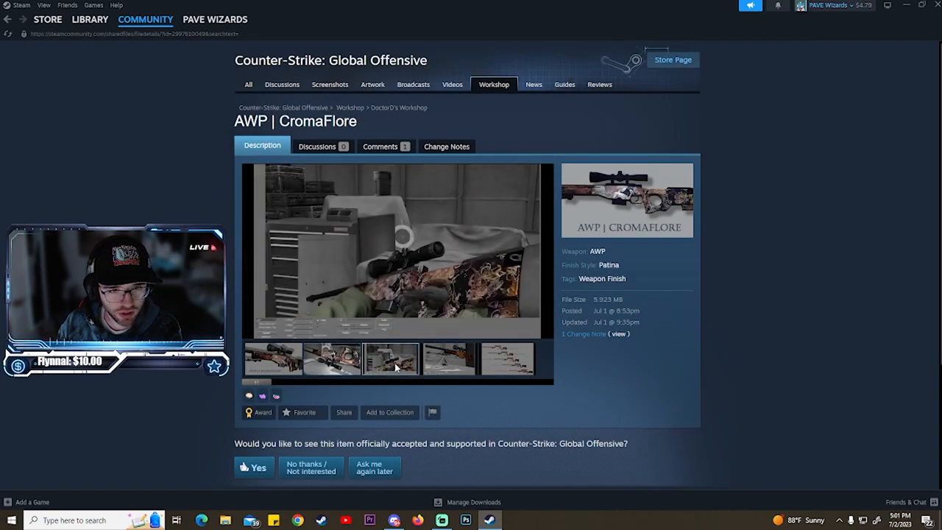
left_click(448, 359)
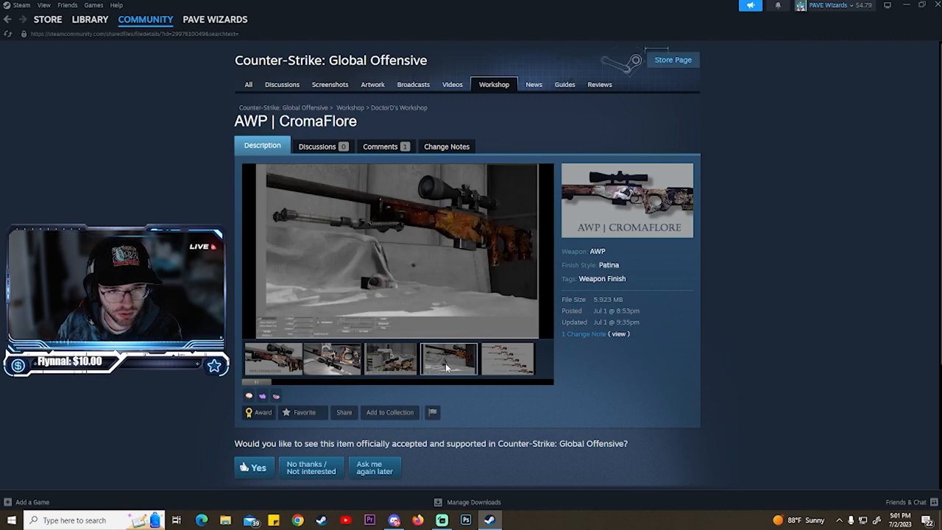
left_click(503, 359)
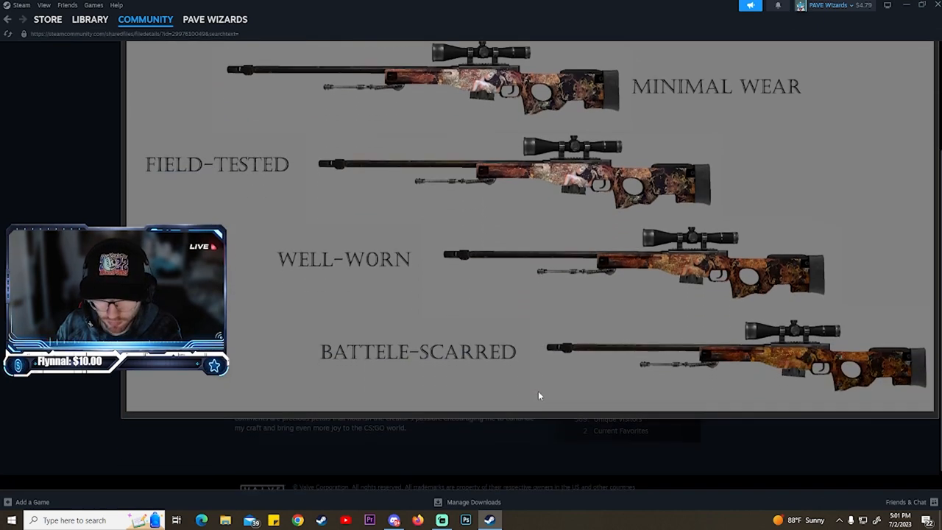
mouse_move(785, 376)
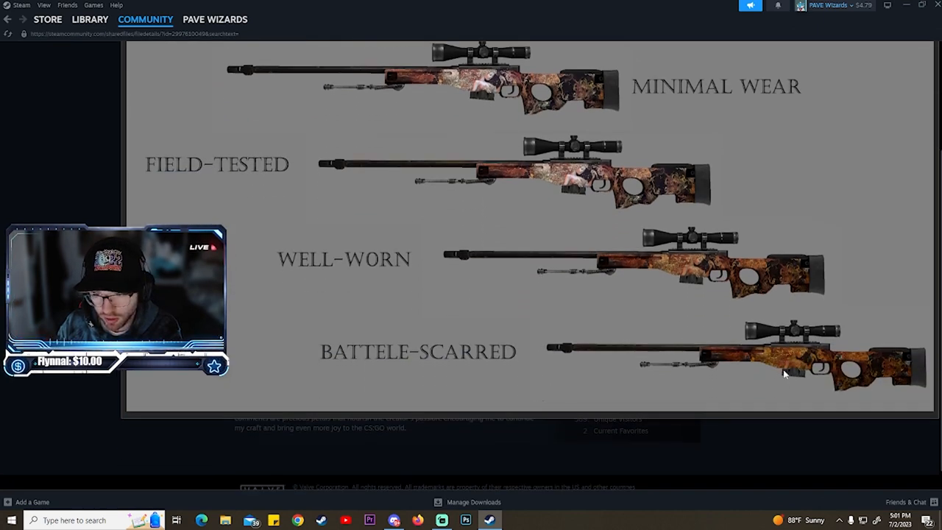
Step: Revisit the wear-levels and in-game previews, then return to the Workshop browse page
scroll("up", 3)
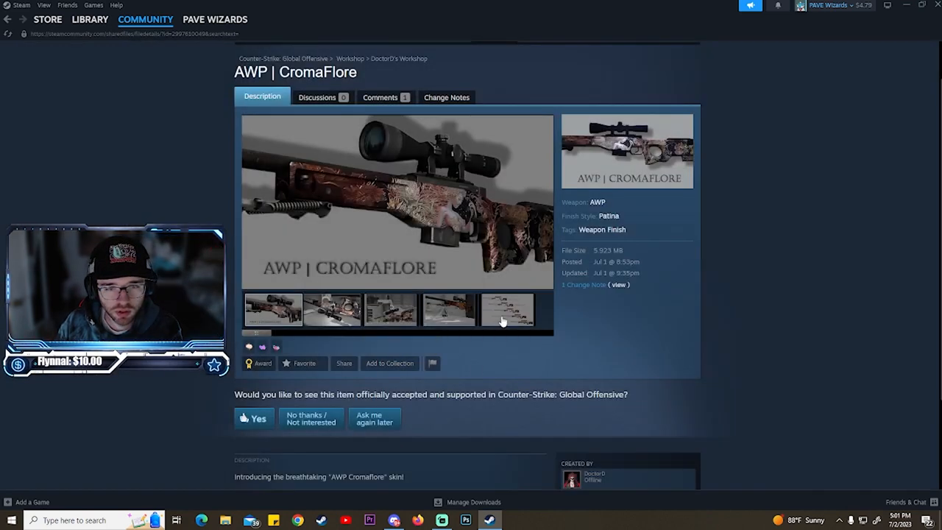
left_click(504, 309)
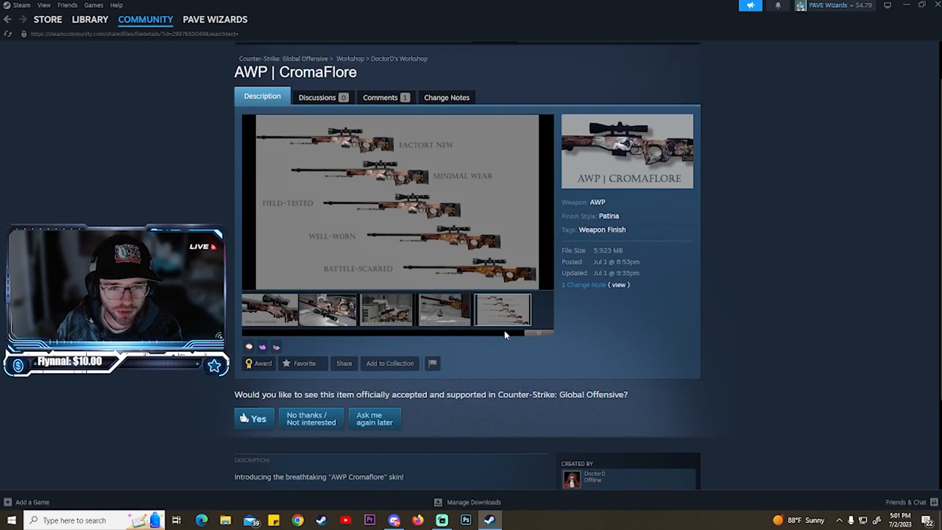
left_click(386, 309)
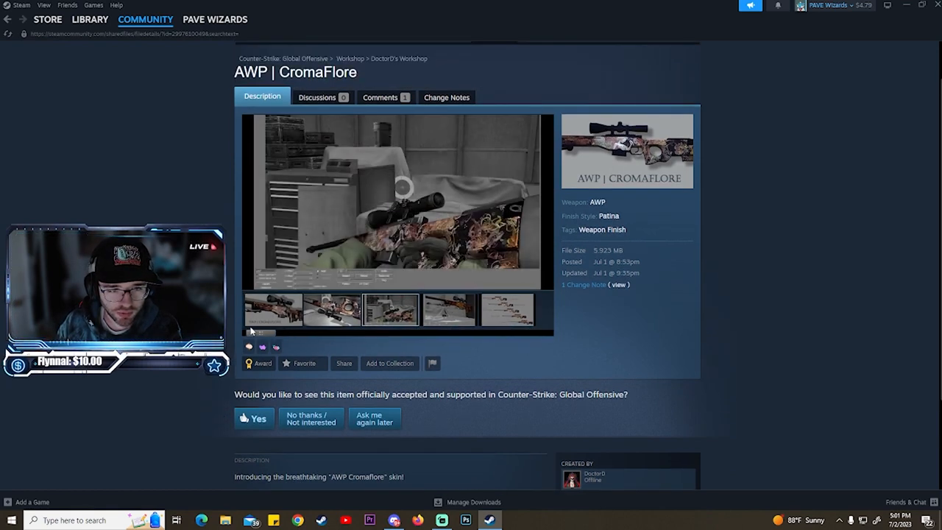
left_click(274, 309)
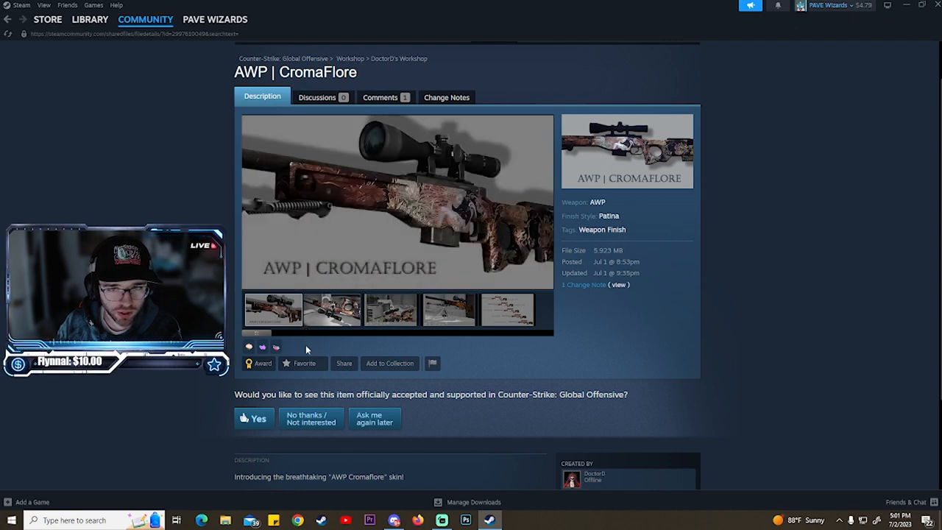
scroll("down", 3)
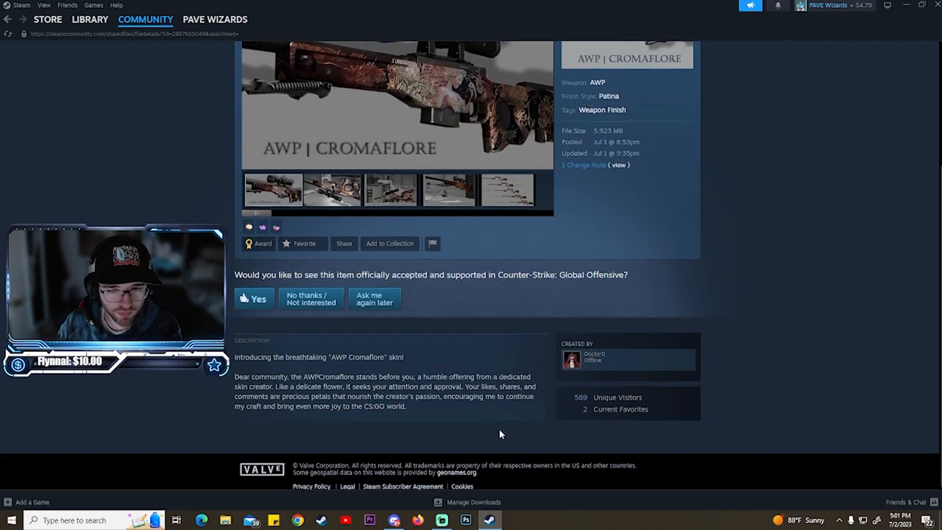
left_click(254, 298)
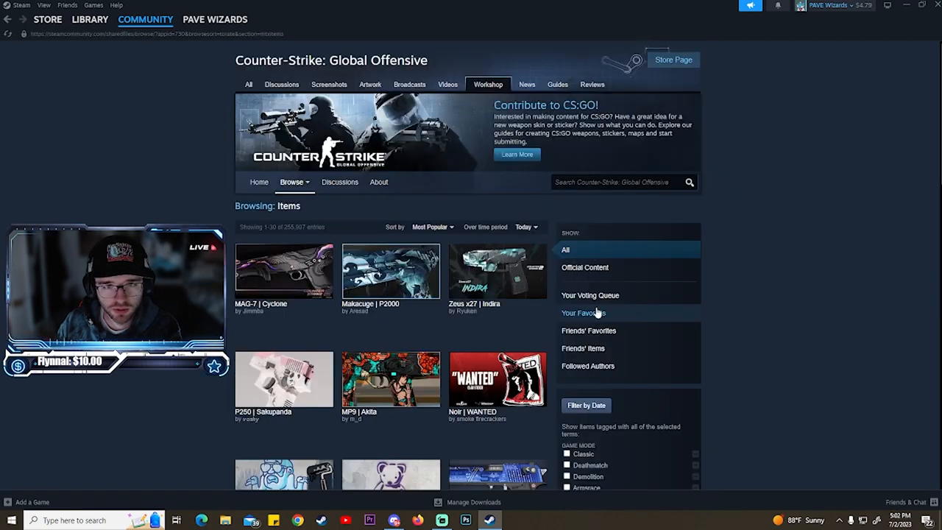
Step: Advance to the next page of popular submissions, down to P90 | Mono Popsicles and MAC-10 | Cyan Venom
scroll("down", 3)
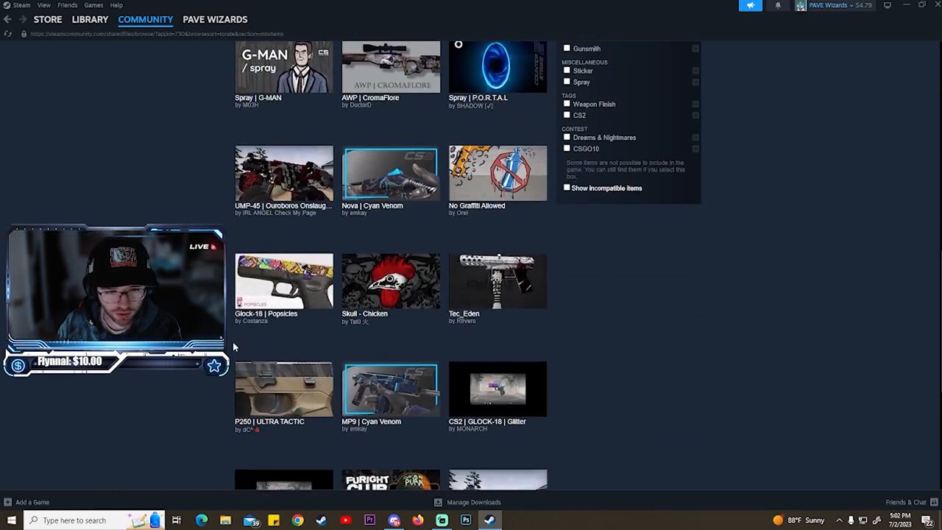
scroll("down", 3)
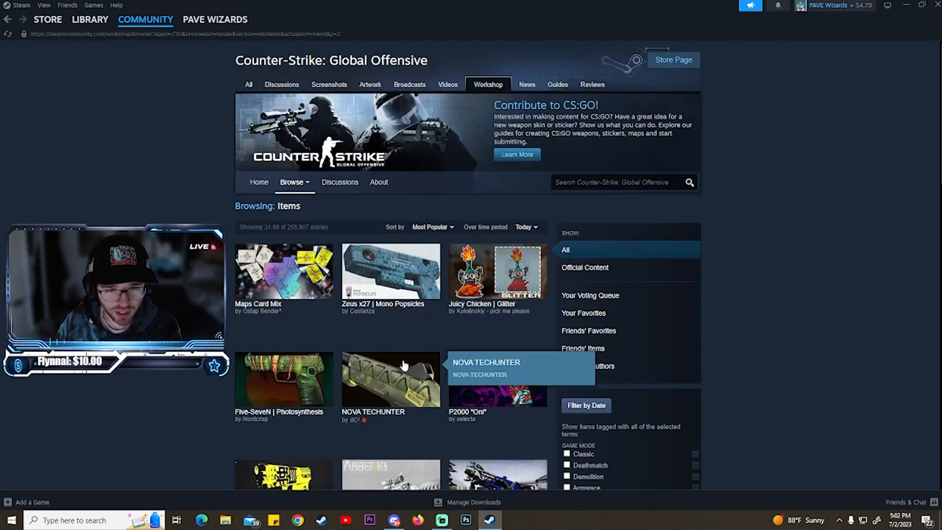
scroll("down", 3)
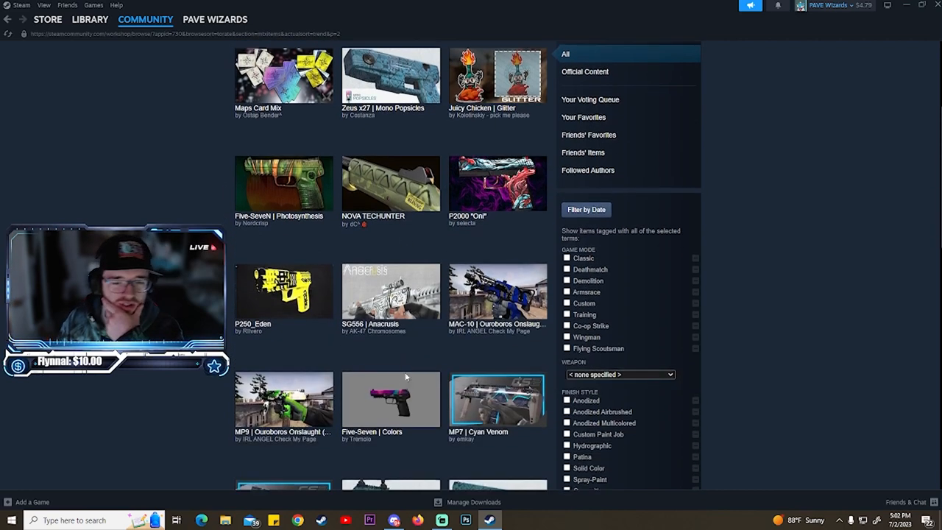
scroll("down", 3)
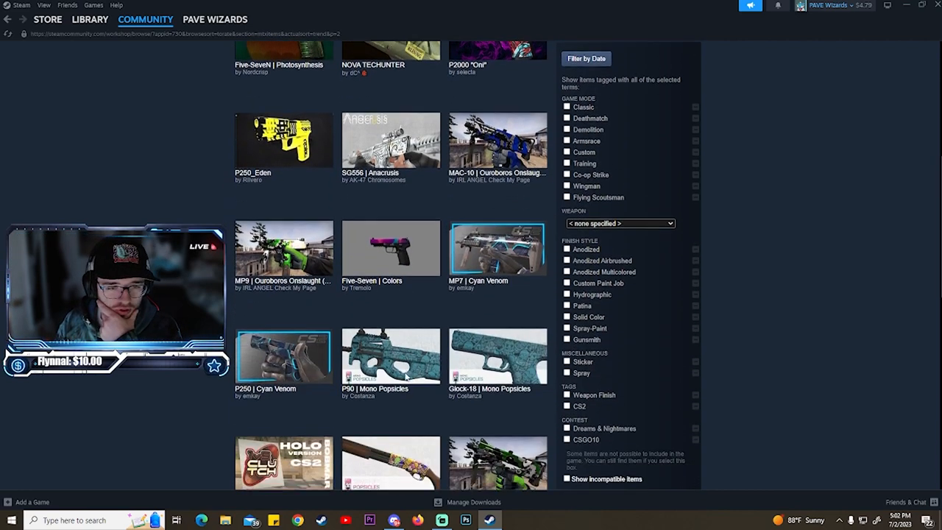
scroll("down", 3)
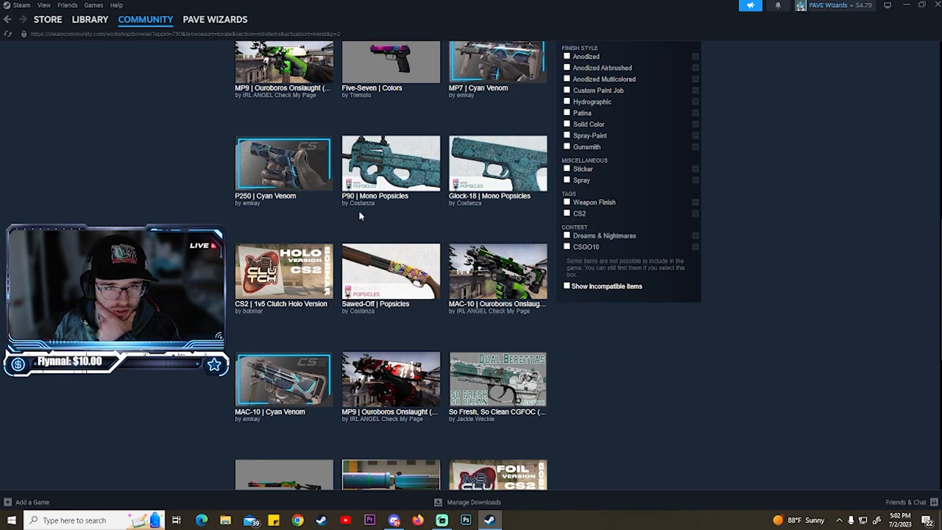
Step: View the P90 | Mono Popsicles submission's alternate angle and vote yes on it
left_click(390, 162)
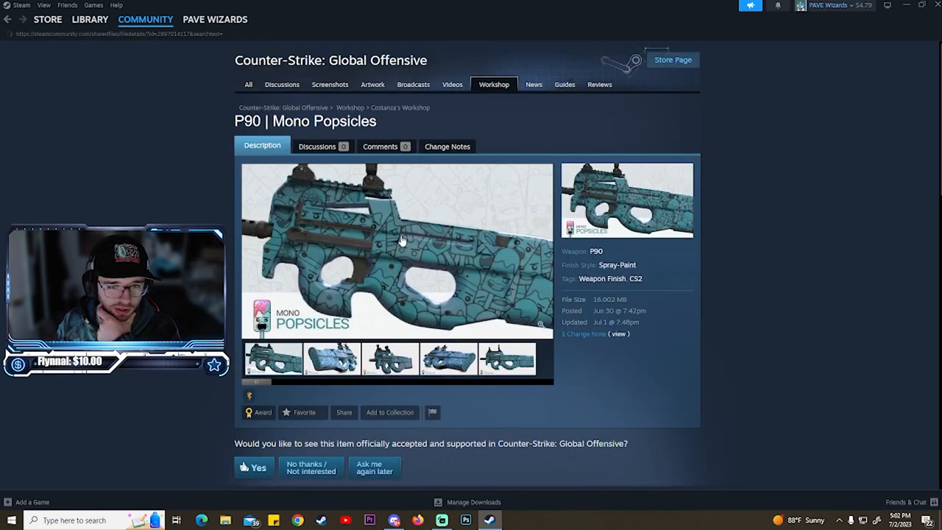
left_click(449, 359)
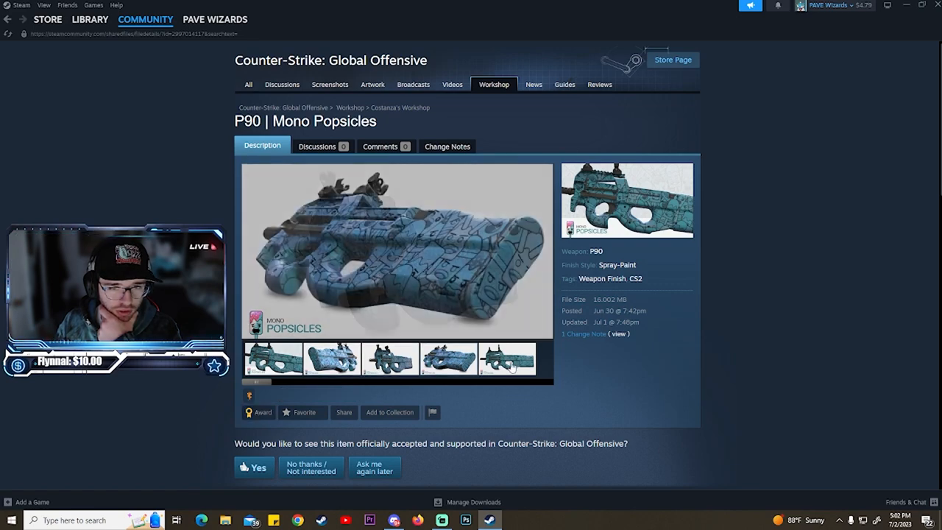
scroll("down", 3)
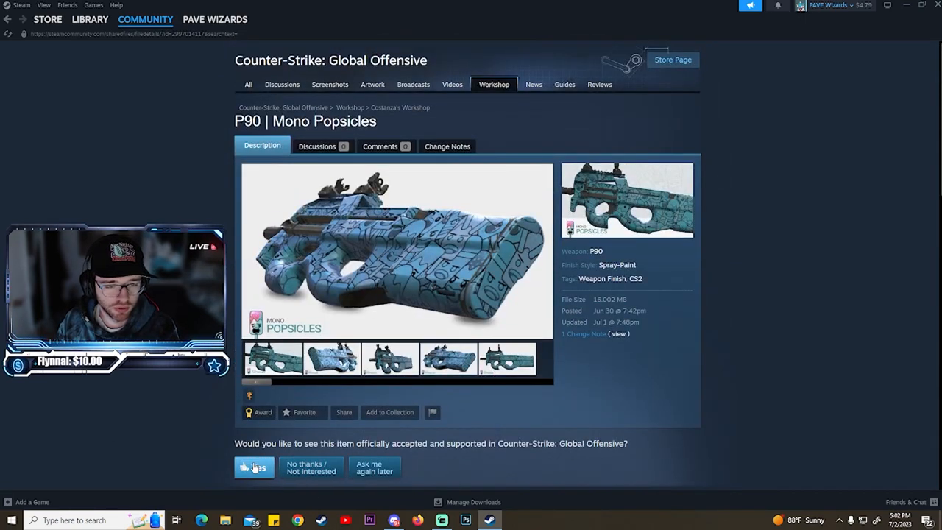
left_click(254, 469)
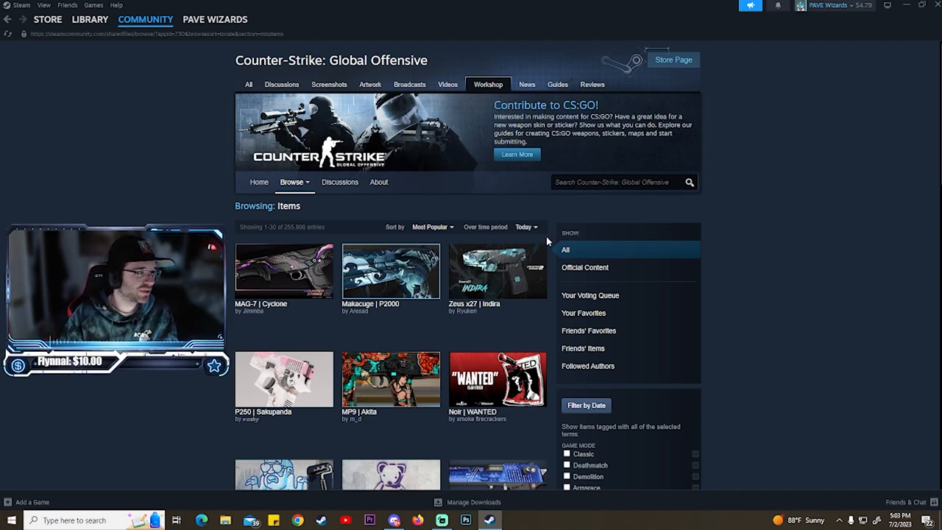
mouse_move(539, 315)
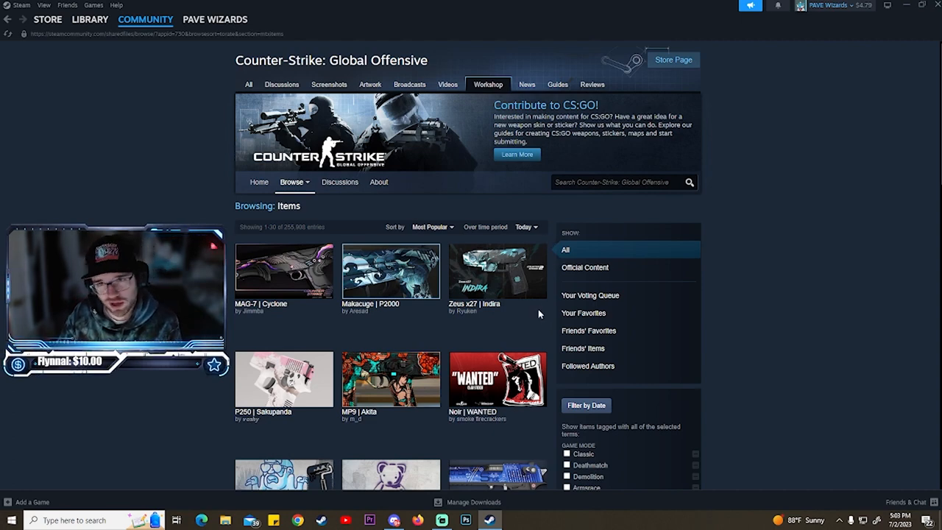
mouse_move(769, 170)
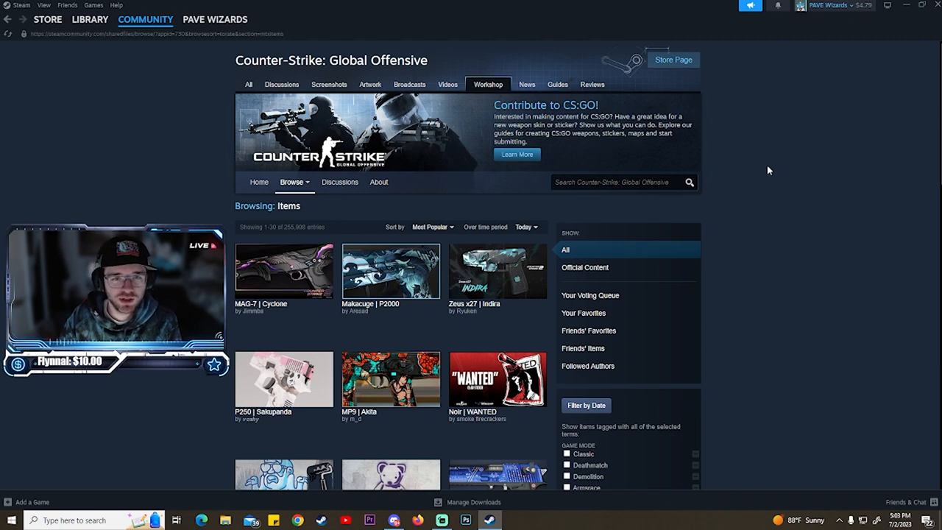